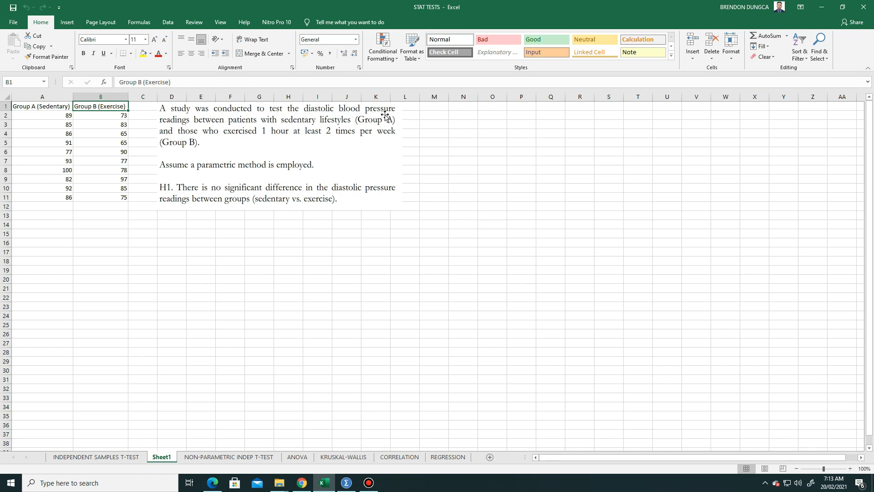
pyautogui.moveTo(262, 133)
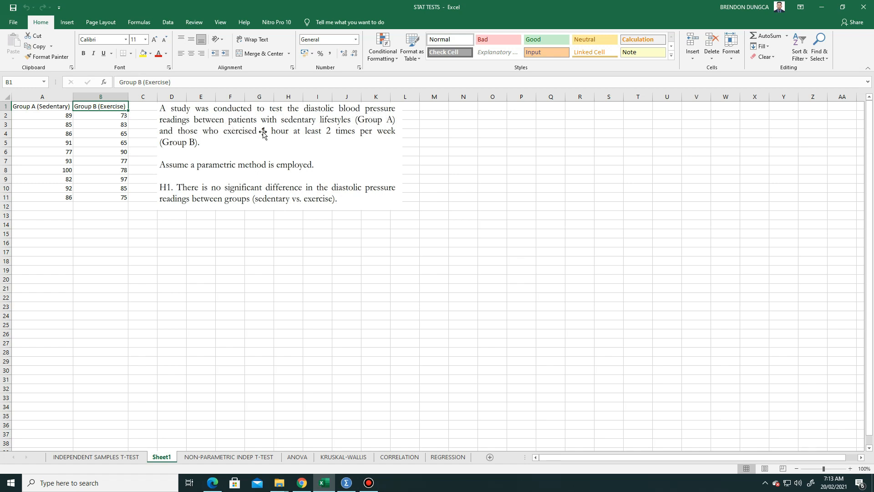
pyautogui.moveTo(379, 127)
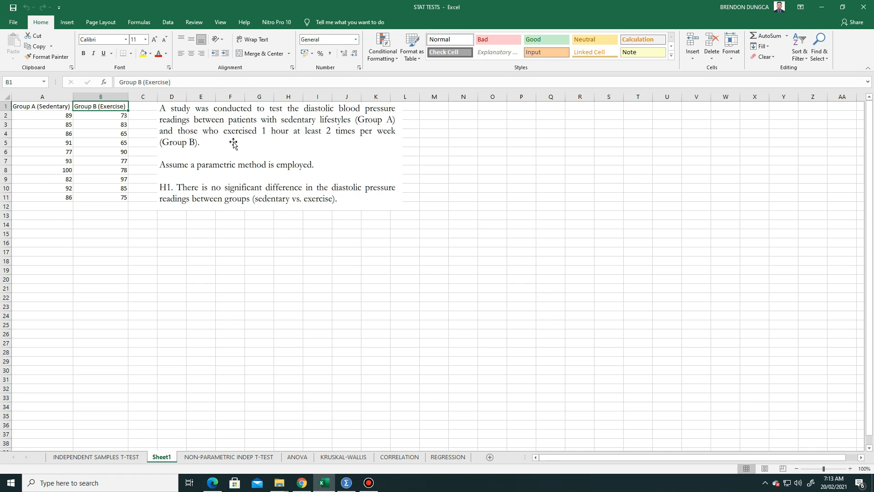
pyautogui.moveTo(268, 140)
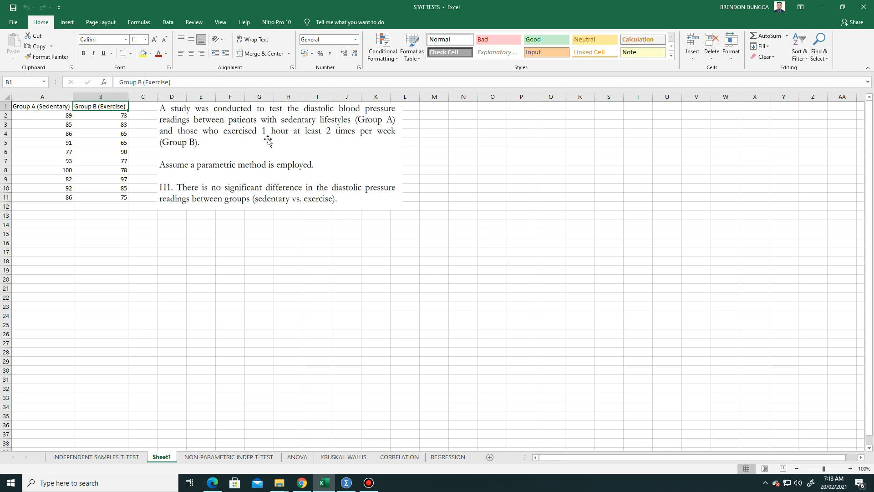
pyautogui.moveTo(362, 139)
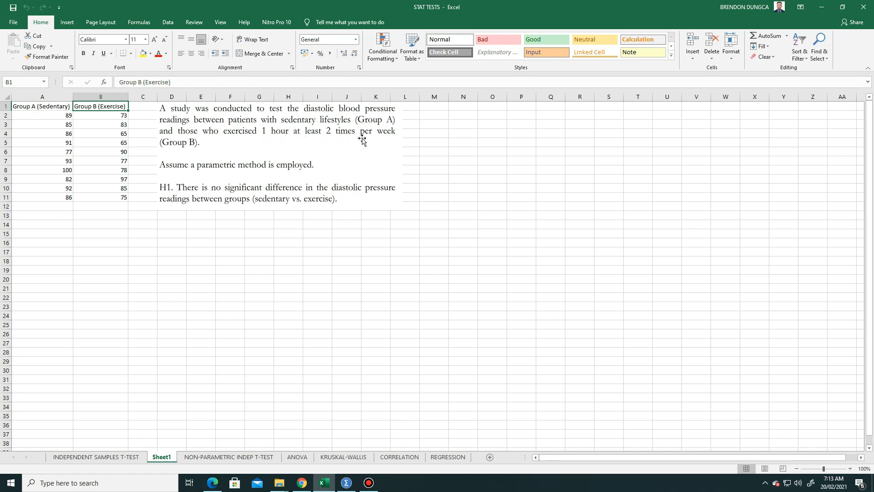
pyautogui.moveTo(193, 152)
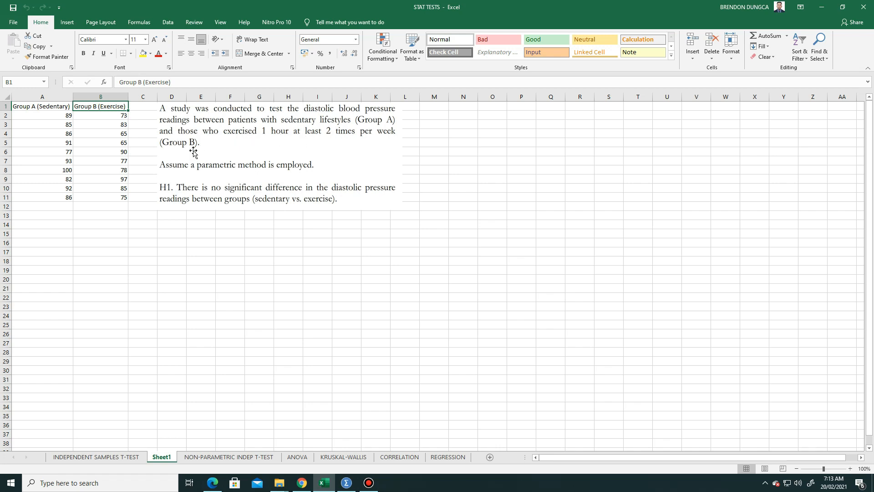
pyautogui.moveTo(197, 180)
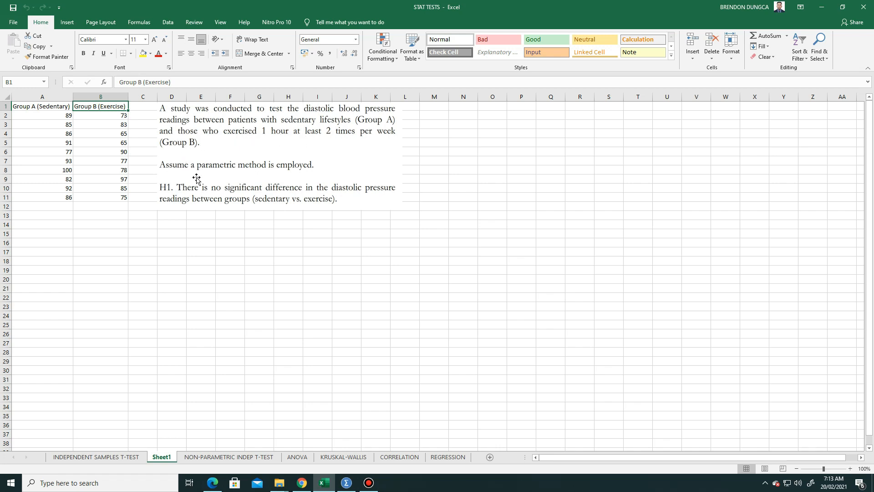
pyautogui.moveTo(192, 196)
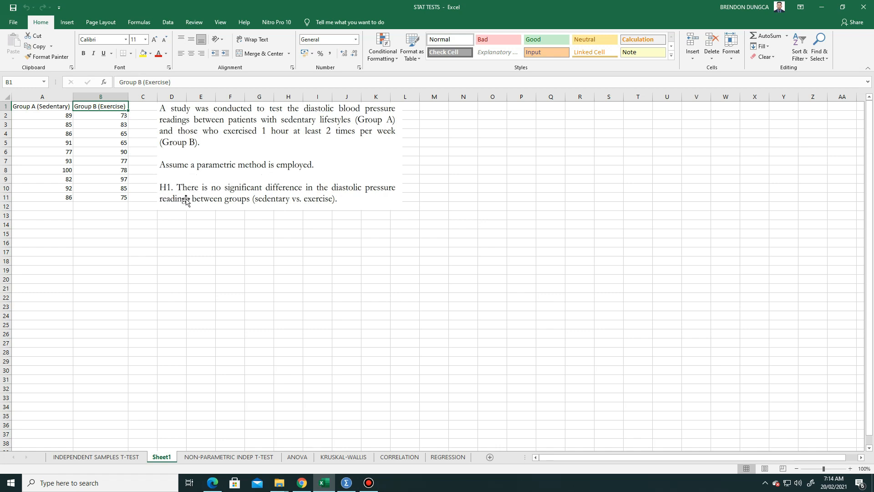
pyautogui.moveTo(263, 201)
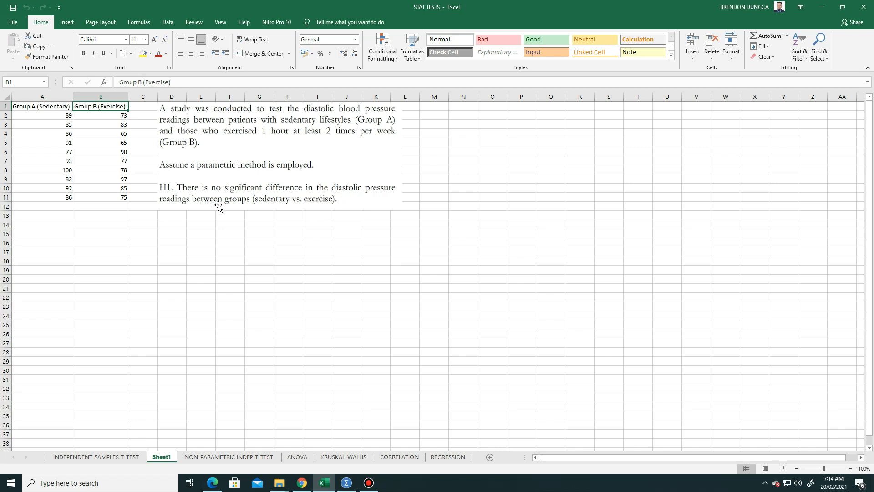
pyautogui.moveTo(254, 211)
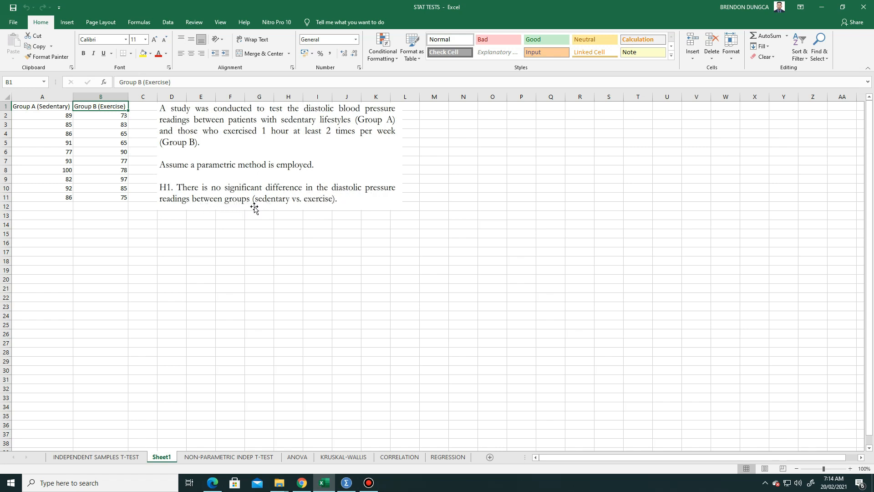
pyautogui.moveTo(316, 211)
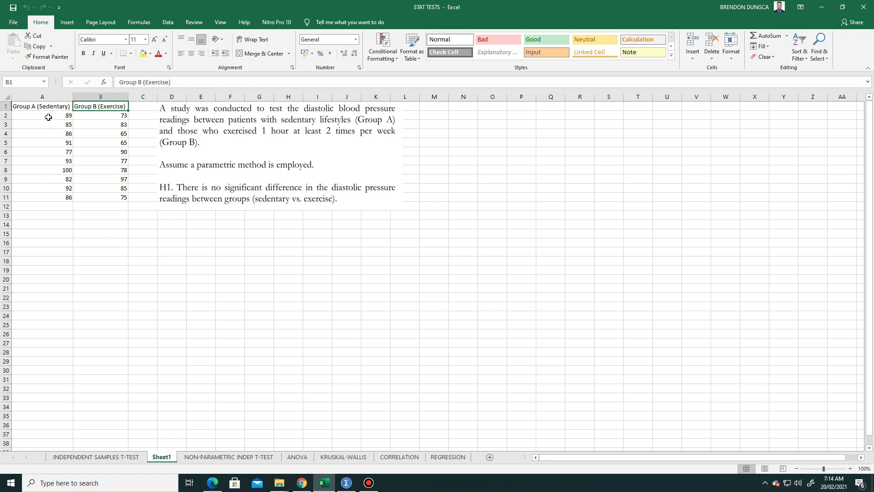
pyautogui.moveTo(113, 120)
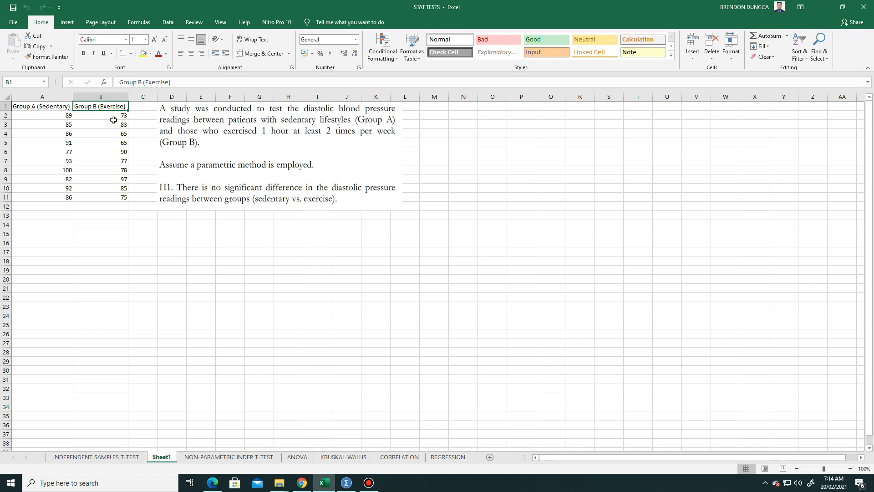
pyautogui.moveTo(122, 189)
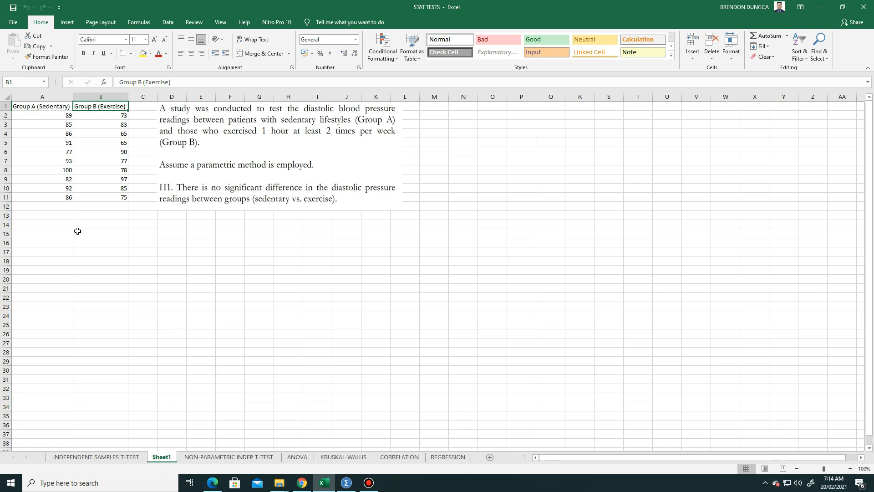
pyautogui.moveTo(143, 328)
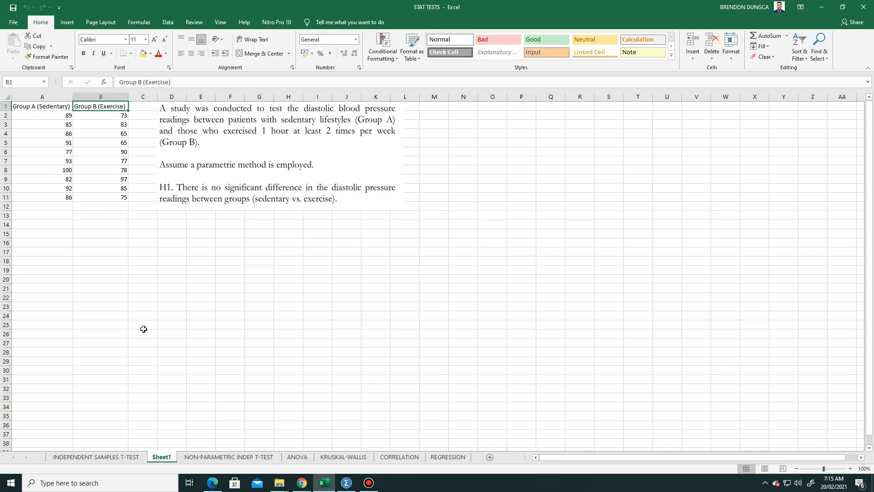
pyautogui.moveTo(124, 340)
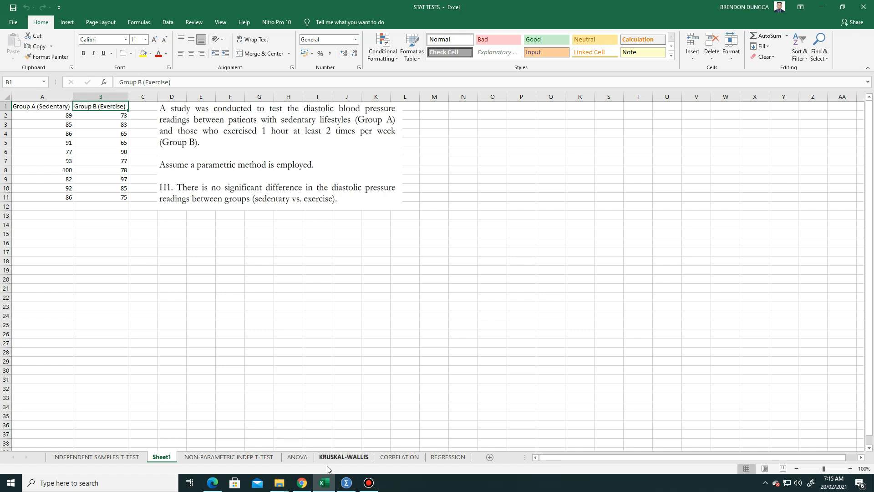
# Bring up the empty SPSS Data Editor and switch to Variable View
pyautogui.click(346, 482)
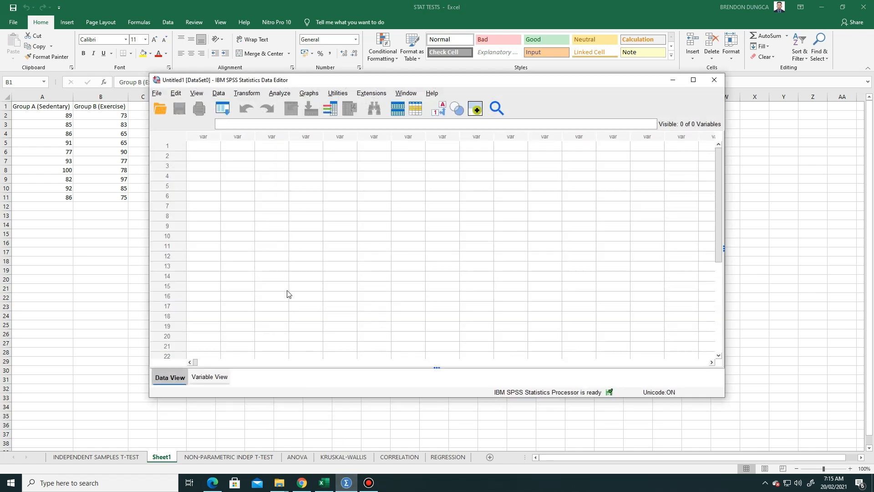
pyautogui.moveTo(114, 375)
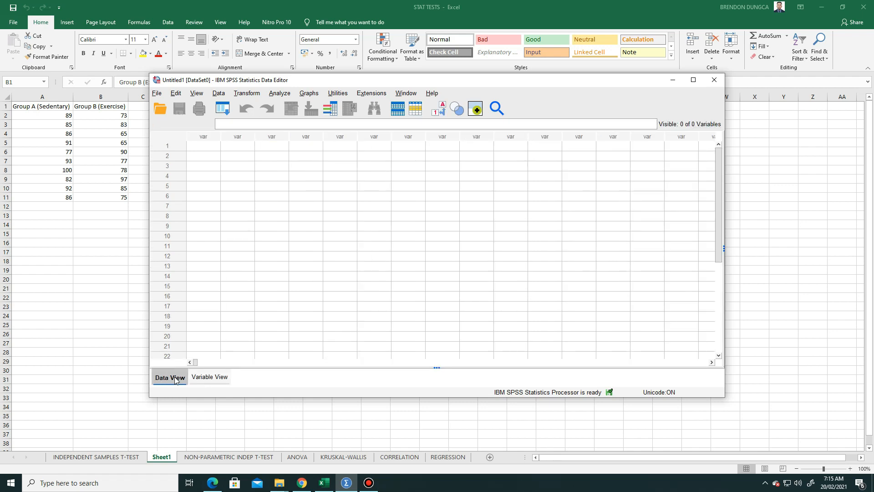
pyautogui.moveTo(357, 286)
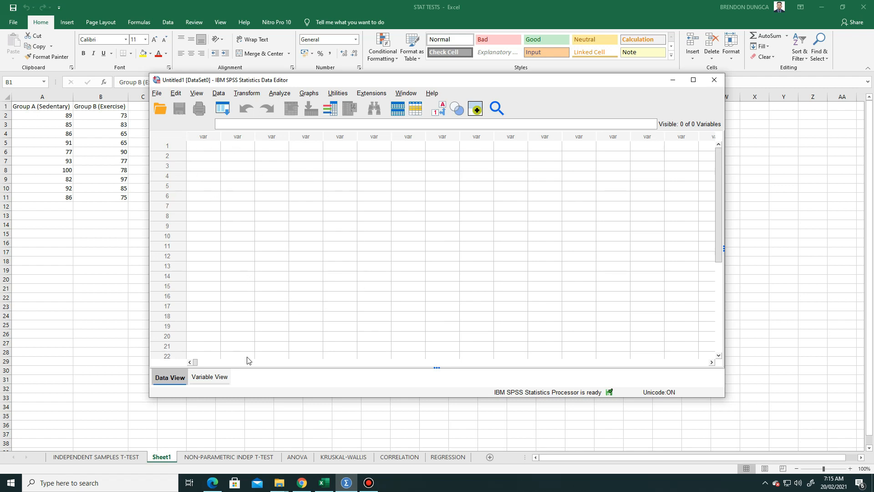
pyautogui.moveTo(211, 178)
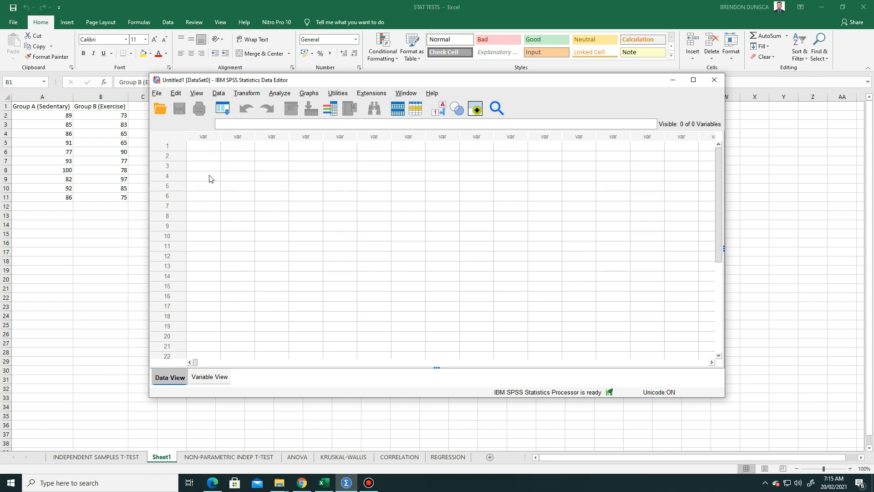
pyautogui.moveTo(248, 194)
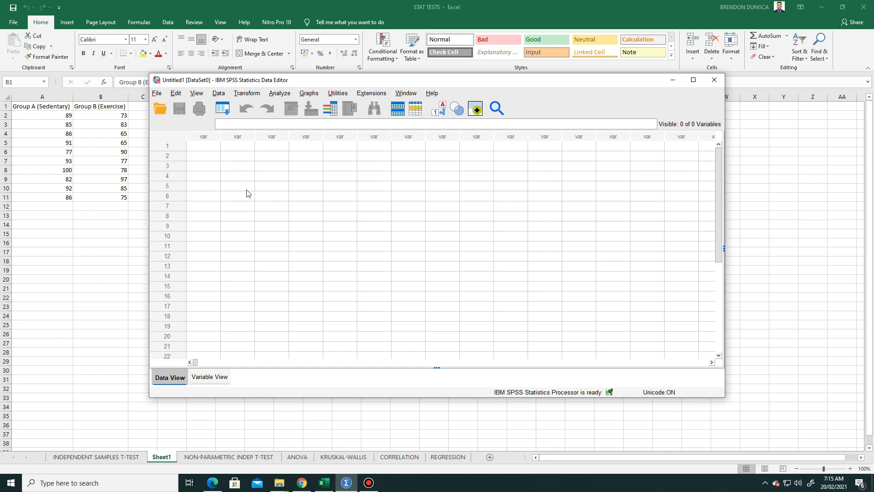
pyautogui.moveTo(222, 153)
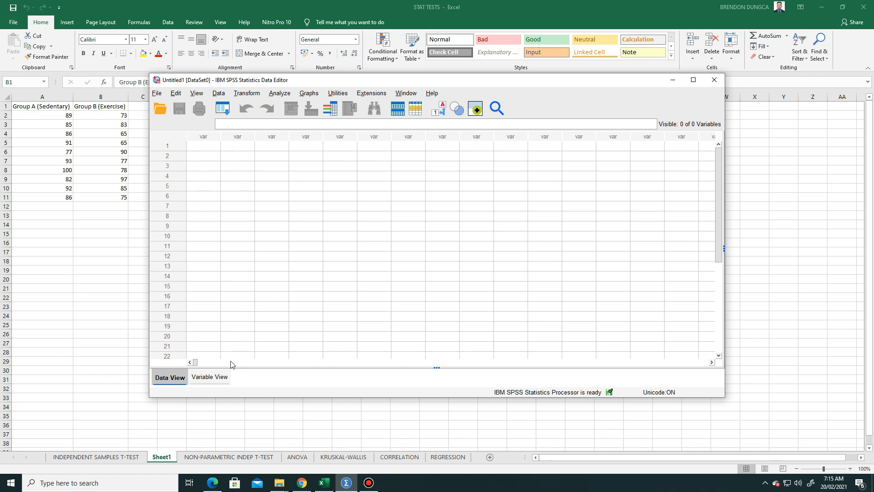
pyautogui.click(209, 377)
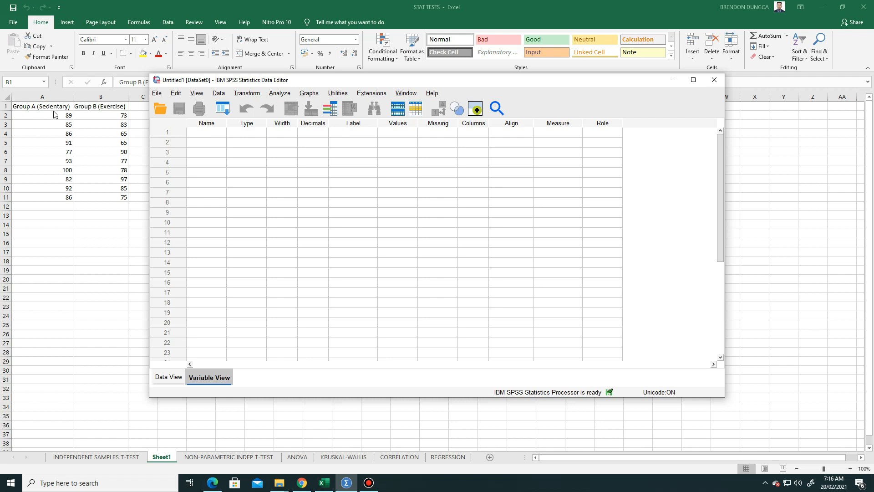
pyautogui.moveTo(68, 138)
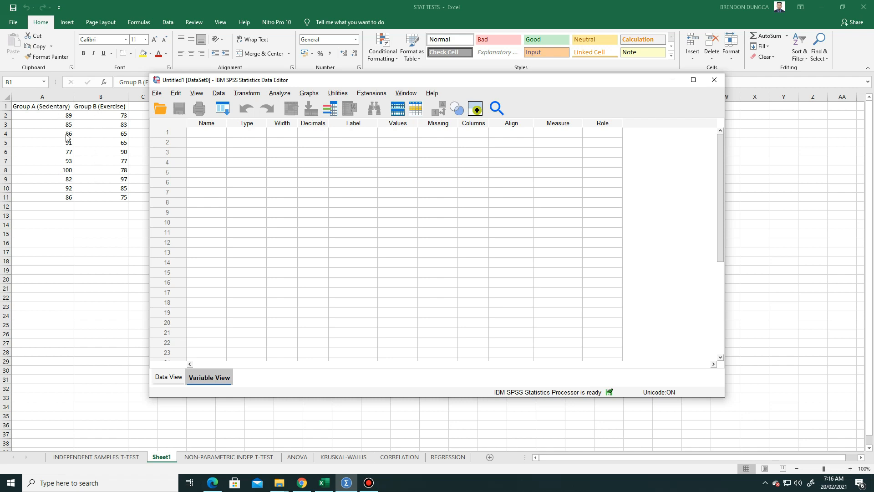
pyautogui.moveTo(209, 156)
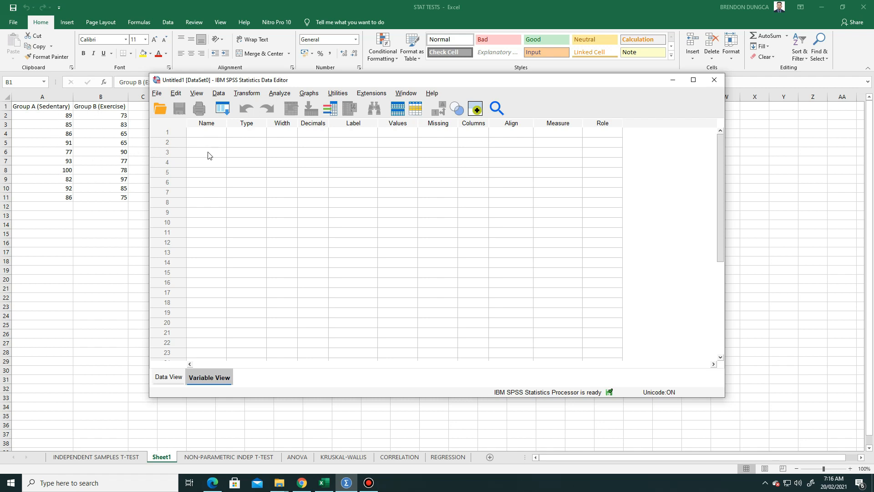
pyautogui.moveTo(205, 142)
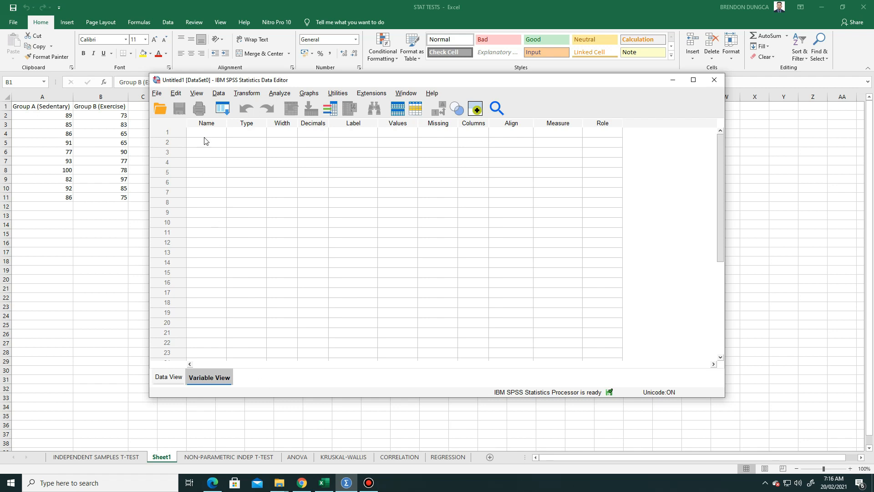
# Name the first variable 'group'
pyautogui.click(207, 133)
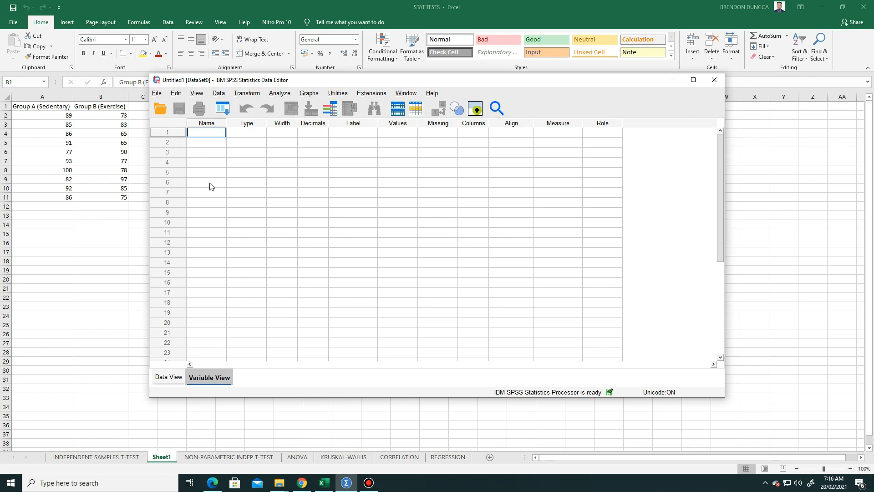
pyautogui.write('g')
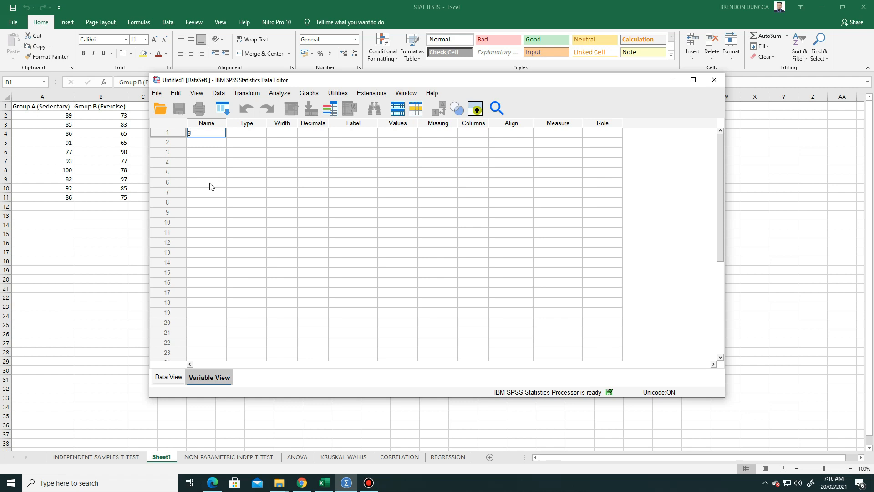
pyautogui.write('roup')
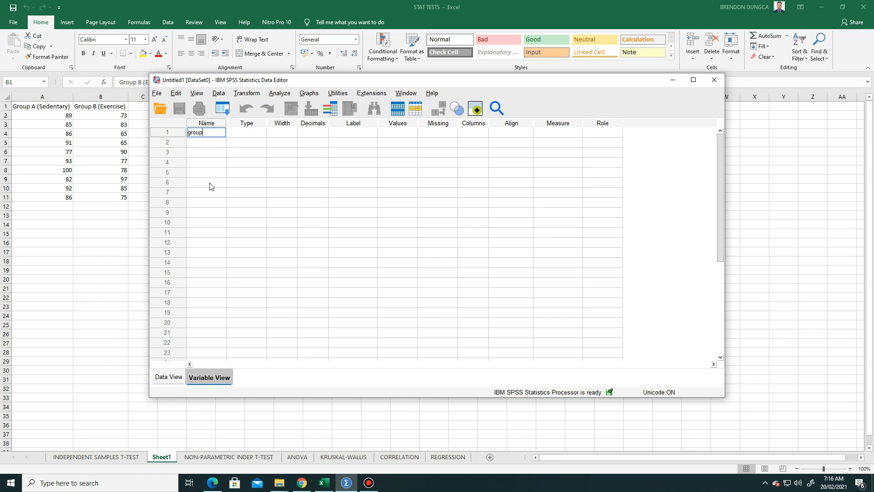
pyautogui.press('enter')
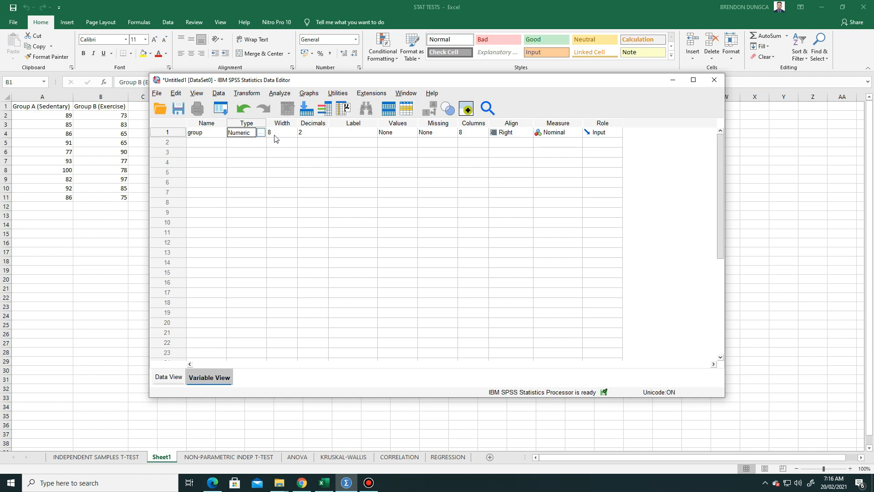
# Set group's decimals to 0 and keep its measure as Nominal
pyautogui.click(281, 132)
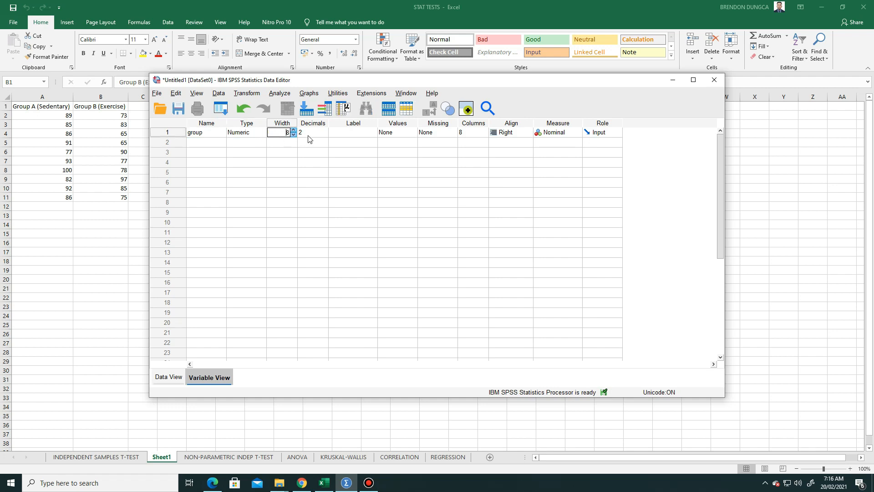
pyautogui.click(313, 132)
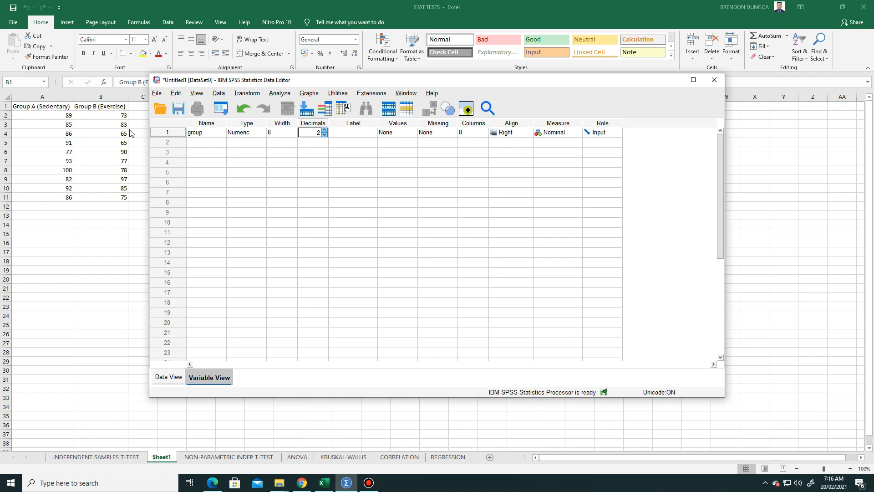
pyautogui.moveTo(293, 141)
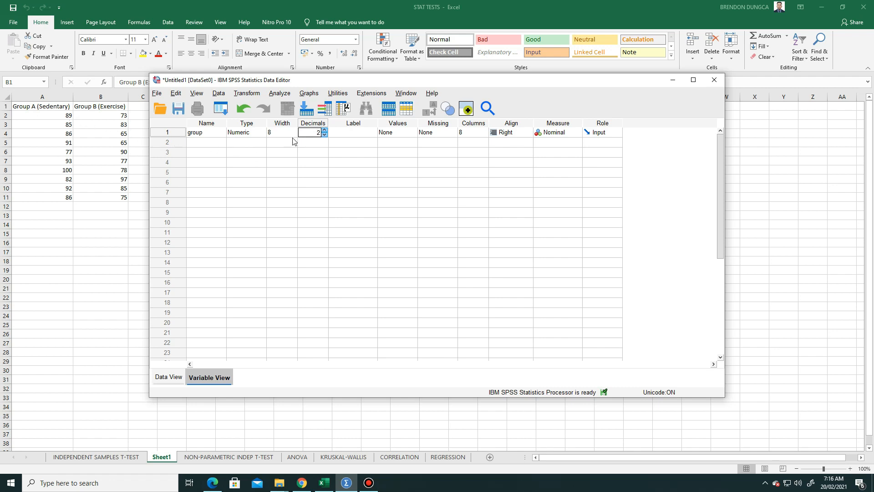
pyautogui.click(323, 134)
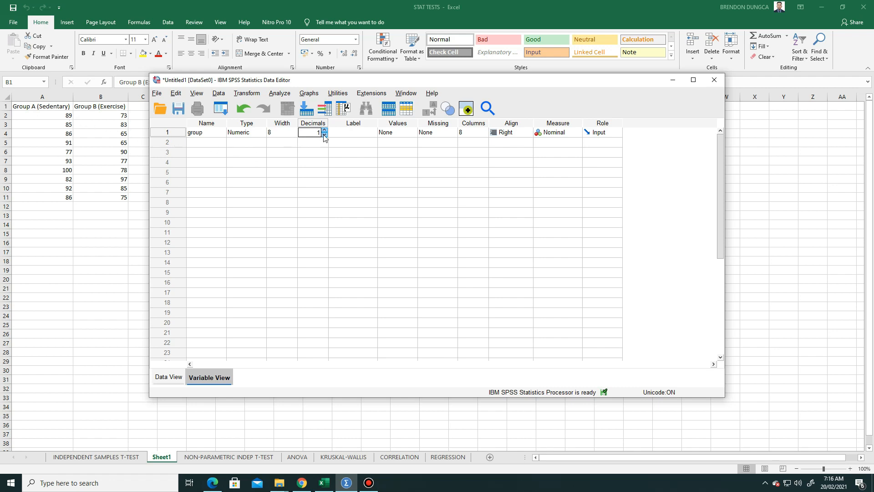
pyautogui.click(324, 134)
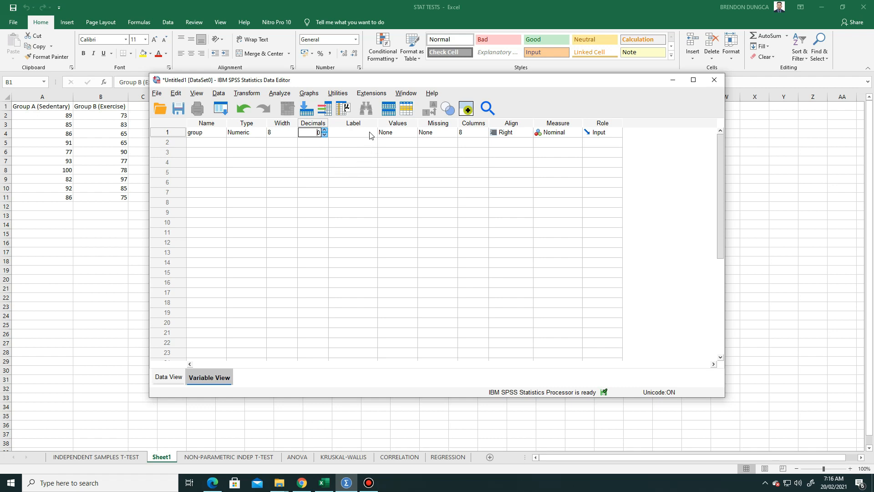
pyautogui.click(352, 132)
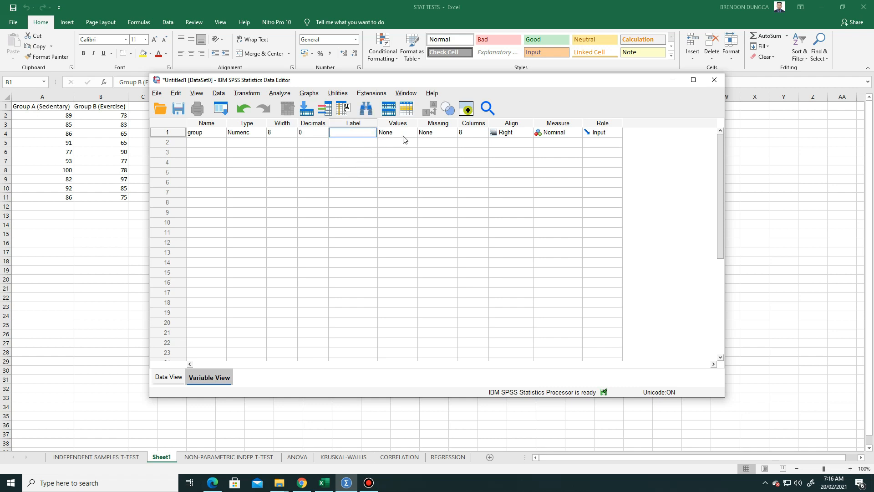
pyautogui.moveTo(427, 138)
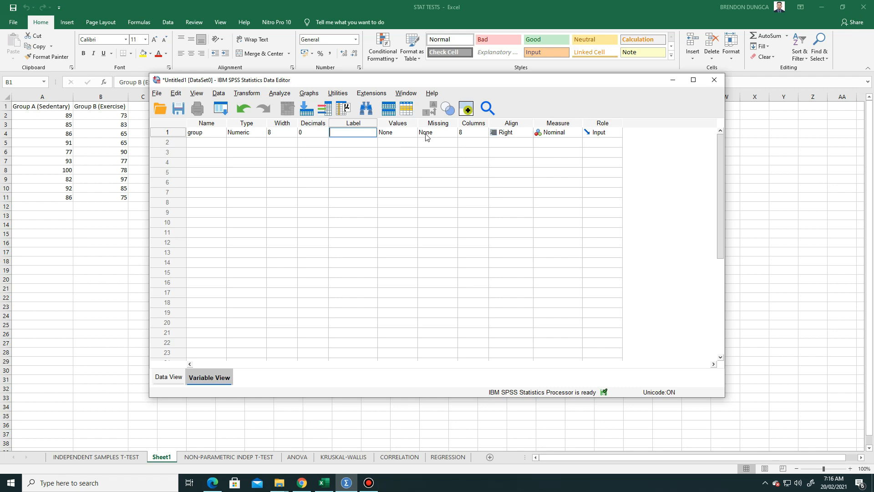
pyautogui.moveTo(486, 138)
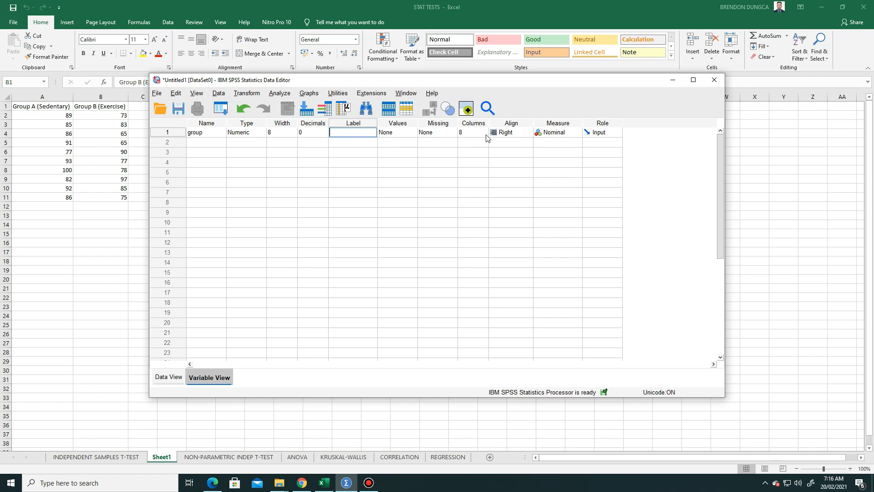
pyautogui.moveTo(517, 136)
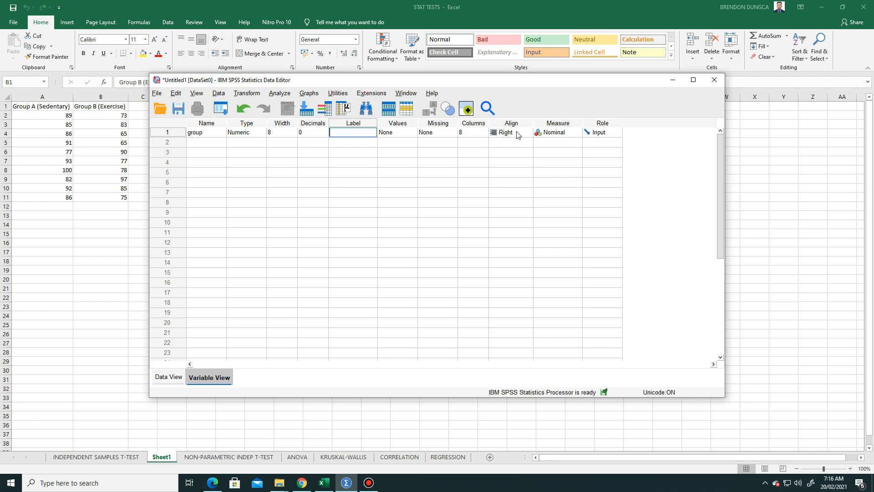
pyautogui.moveTo(544, 136)
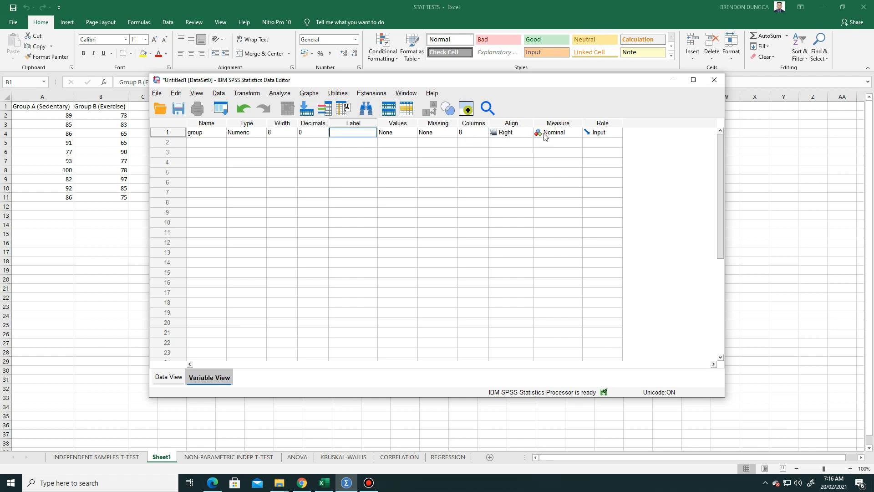
pyautogui.click(577, 133)
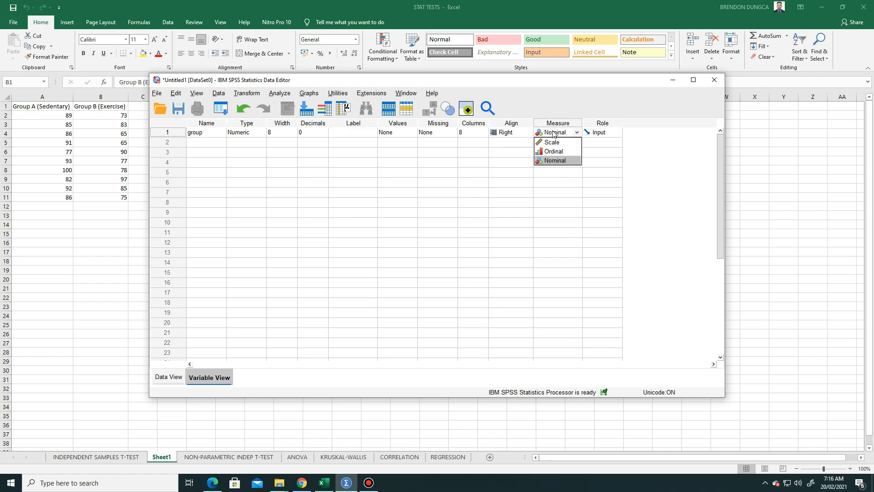
pyautogui.click(555, 160)
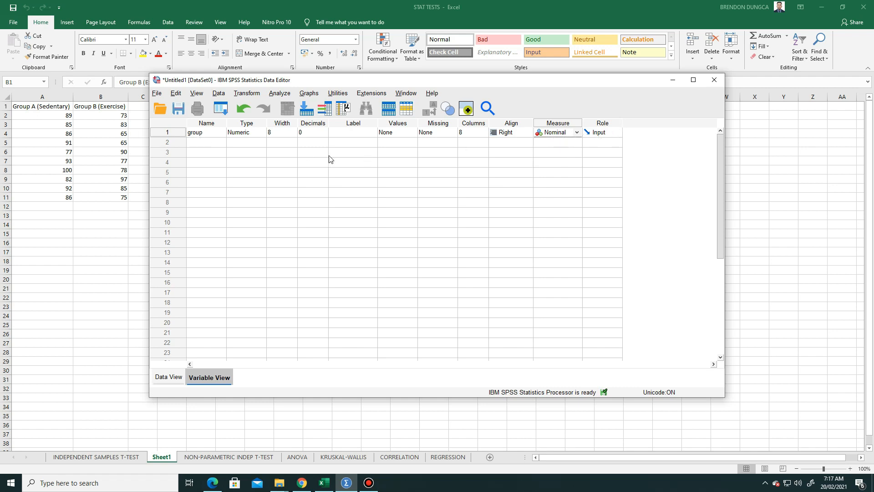
pyautogui.moveTo(405, 141)
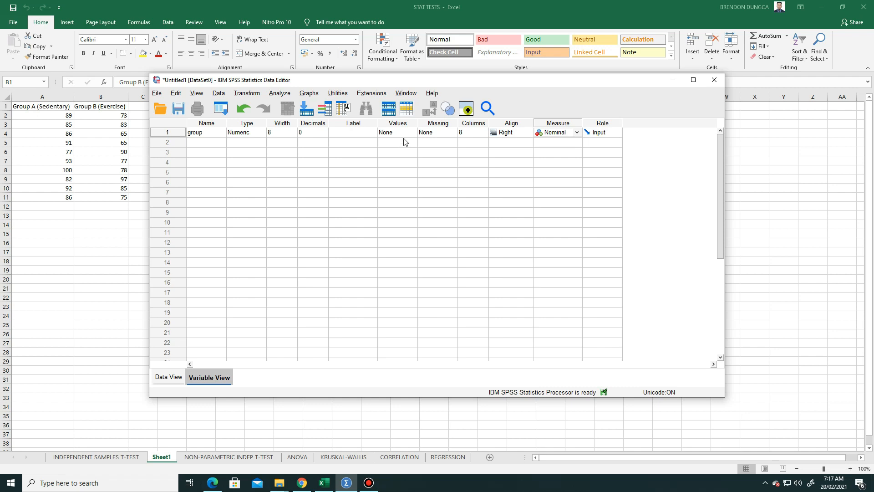
pyautogui.moveTo(402, 138)
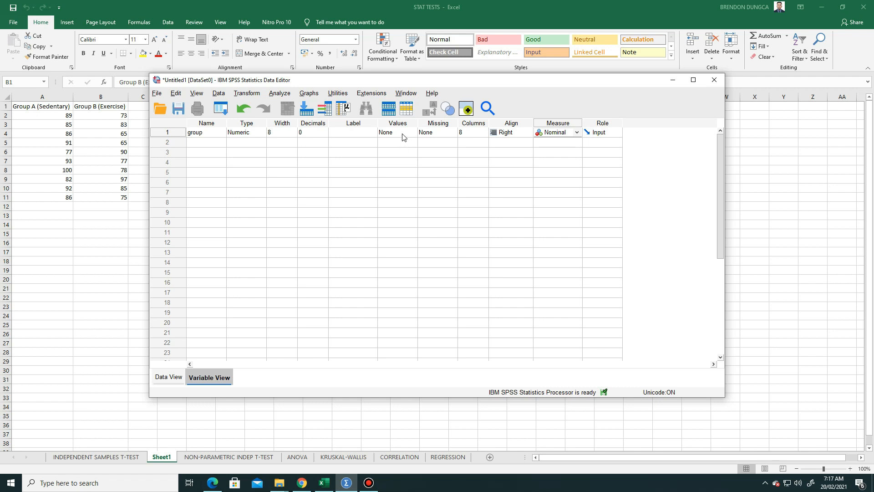
pyautogui.click(393, 132)
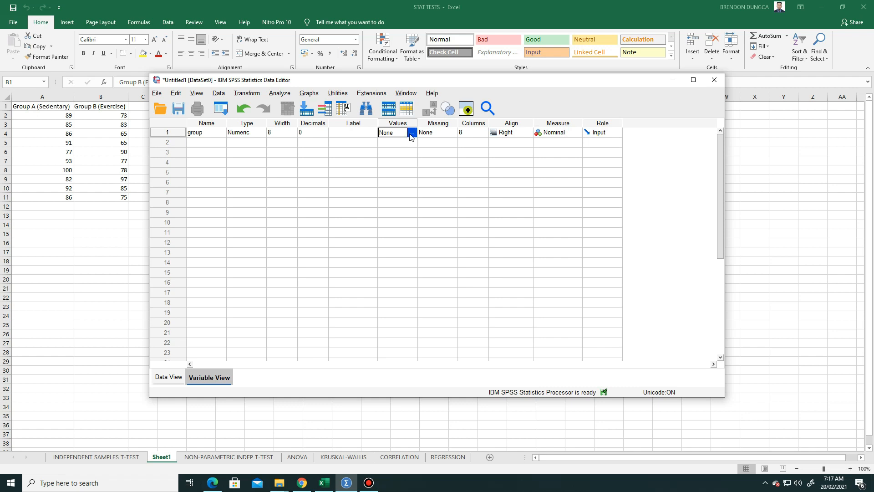
# Add value label 1 = 'GROUP A SEDENTARY' for the group variable
pyautogui.click(412, 132)
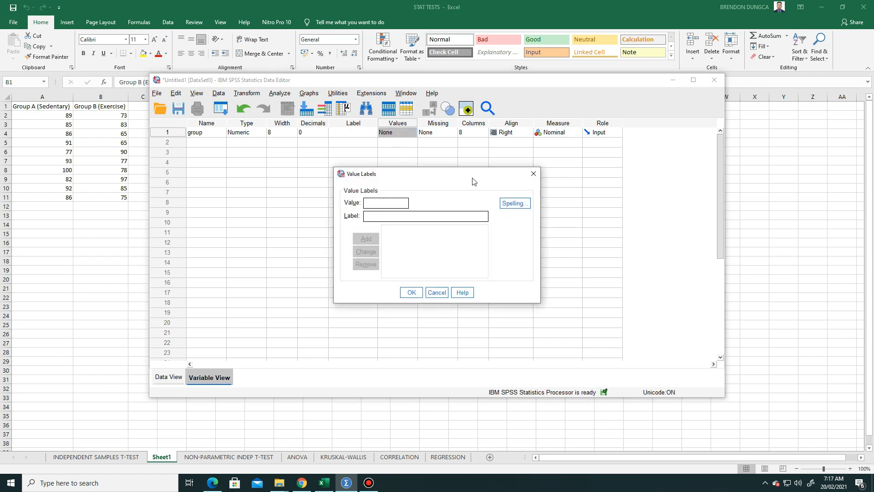
pyautogui.click(437, 292)
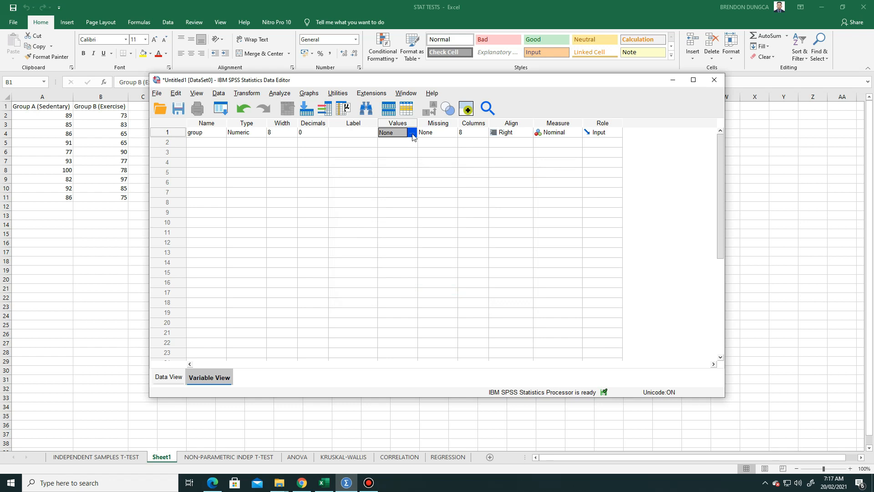
pyautogui.click(412, 133)
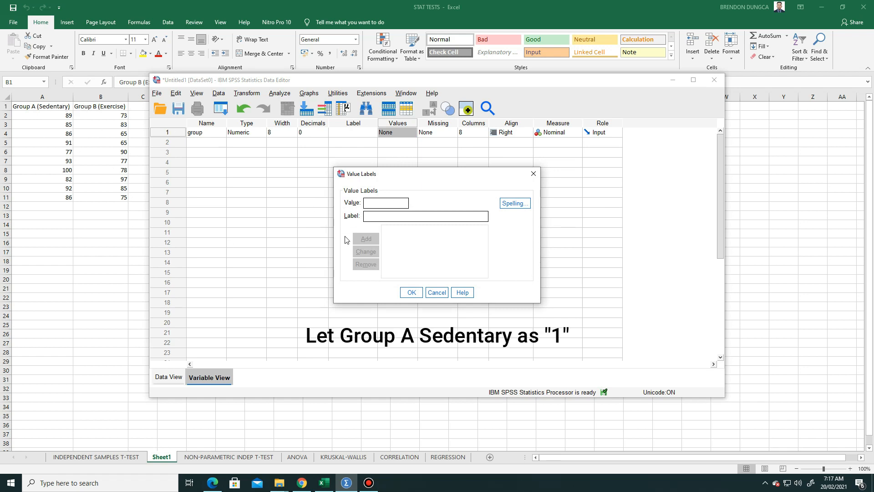
pyautogui.click(385, 202)
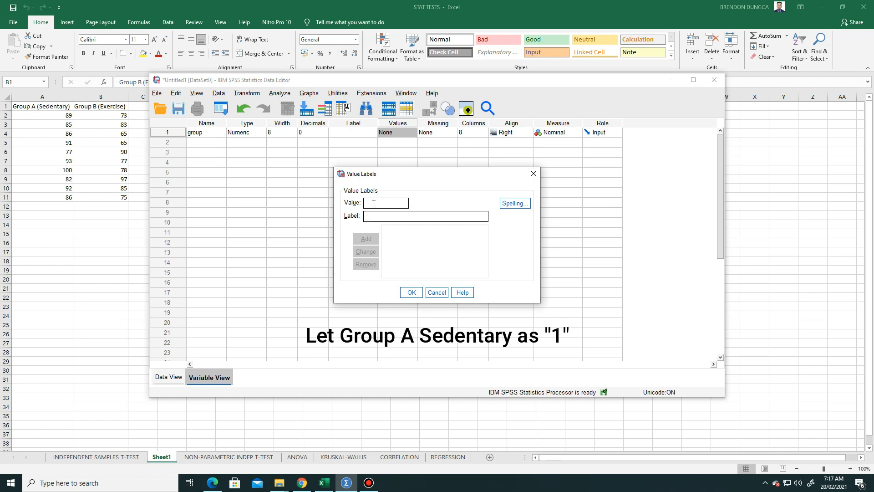
pyautogui.write('1')
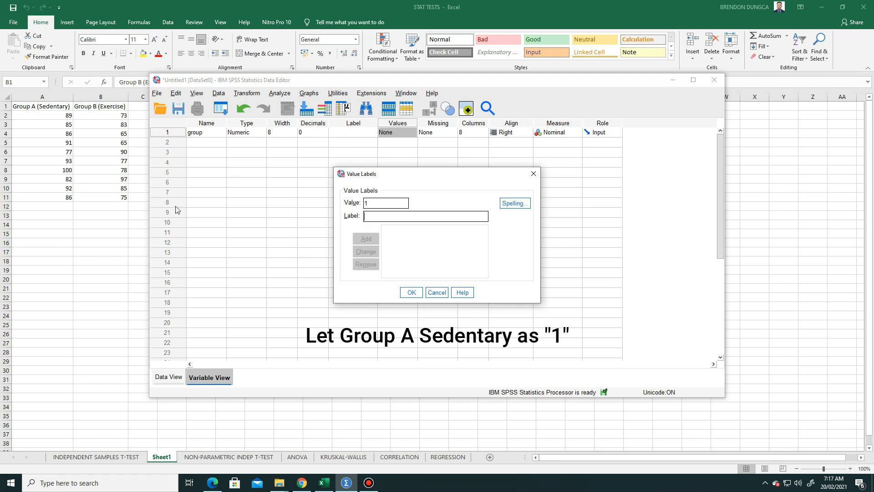
pyautogui.write('gr')
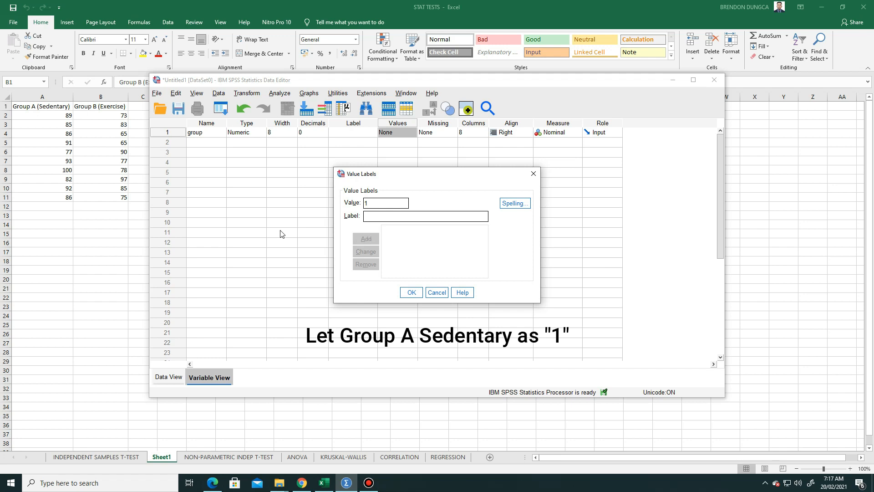
pyautogui.write('GROUP')
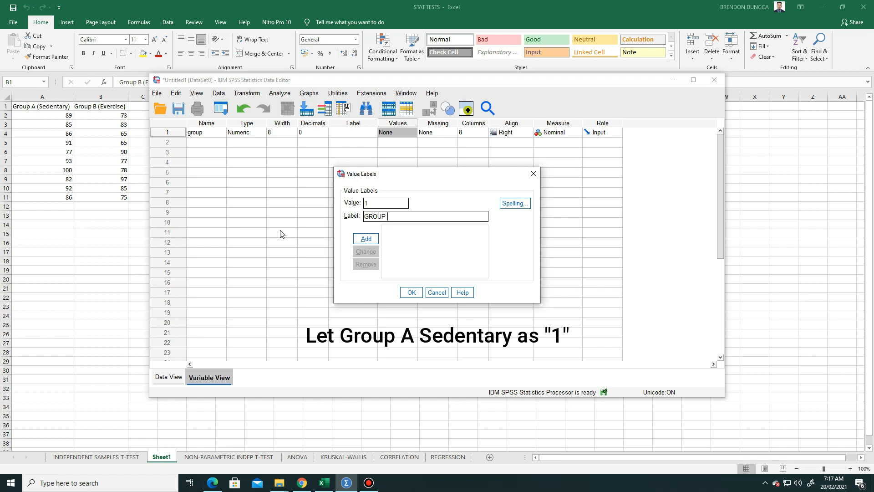
pyautogui.write('A')
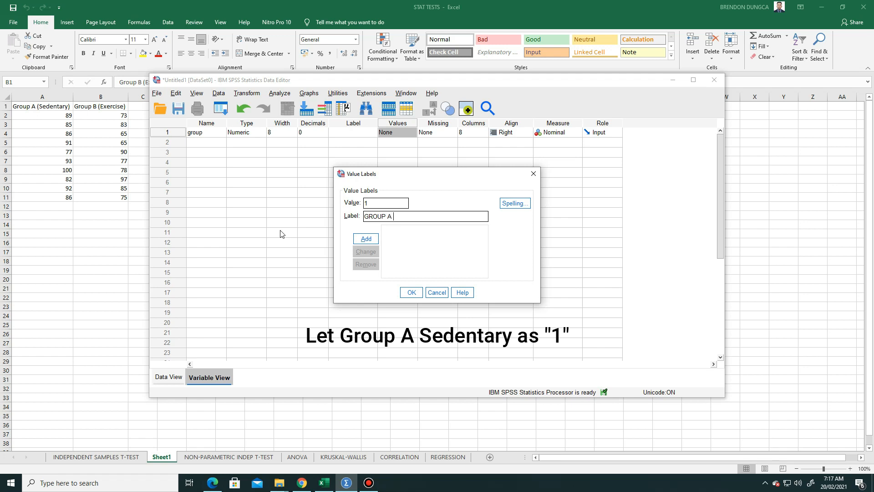
pyautogui.write('SEDEN')
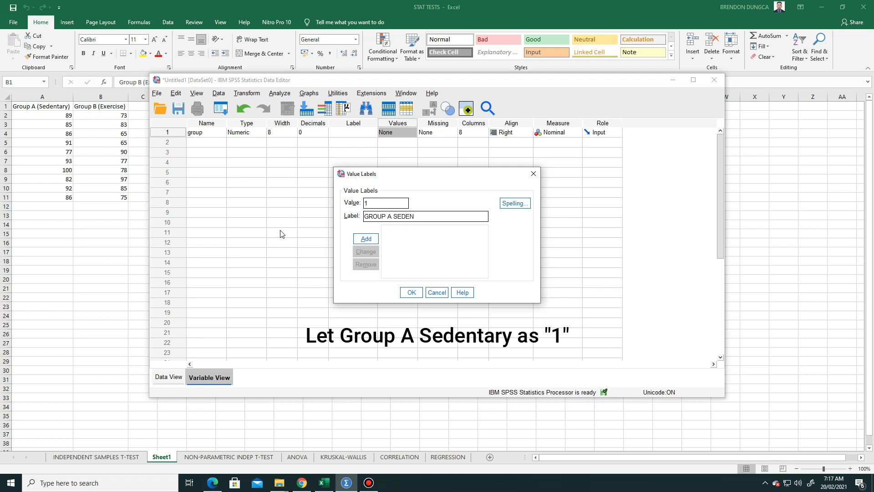
pyautogui.write('TARY')
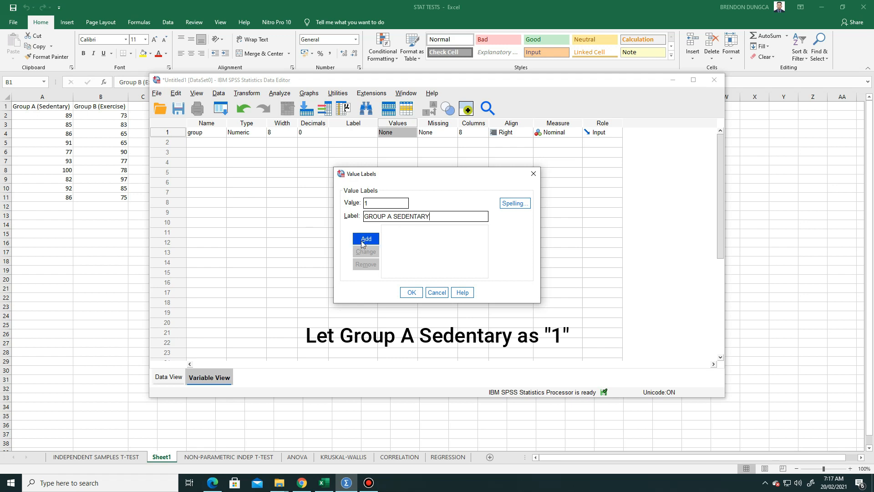
pyautogui.click(366, 239)
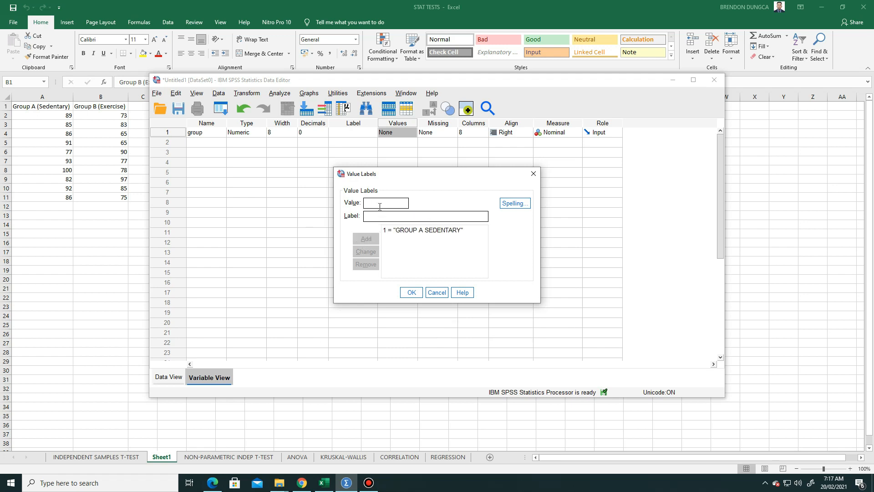
# Add value label 2 = 'GROUP EXERCISE' and confirm the labels
pyautogui.write('2')
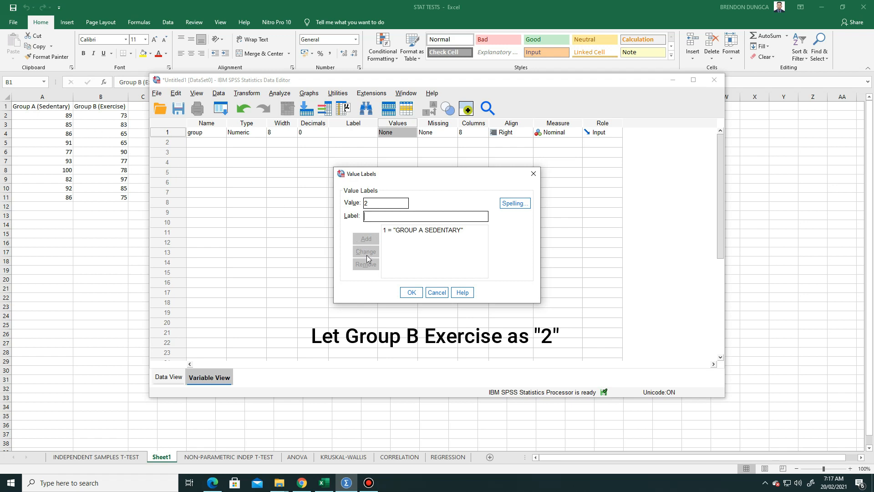
pyautogui.write('GROUP  E')
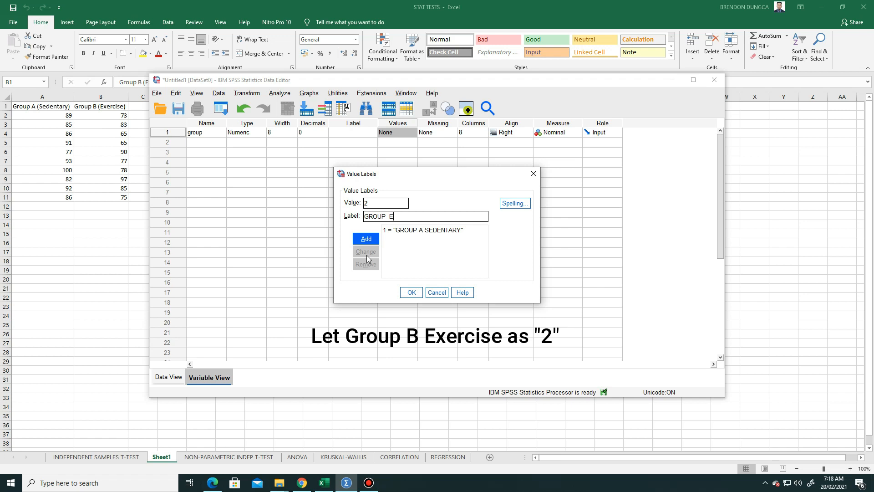
pyautogui.write('XERCI')
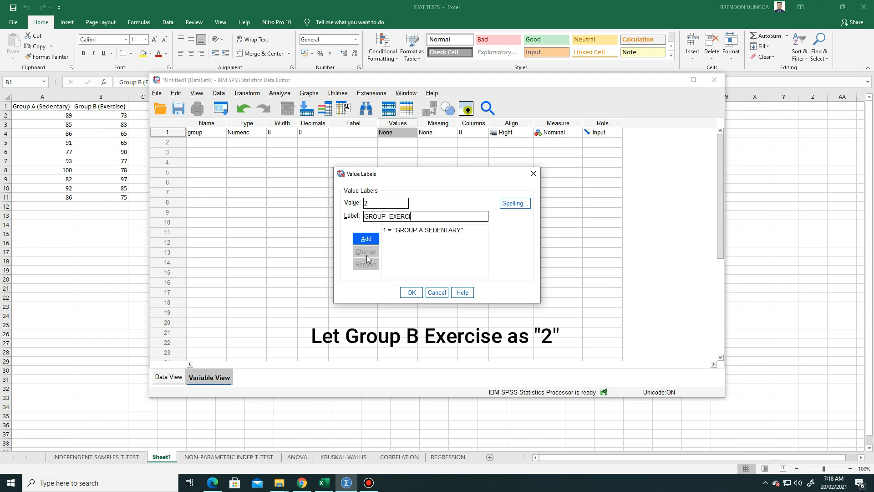
pyautogui.write('SE')
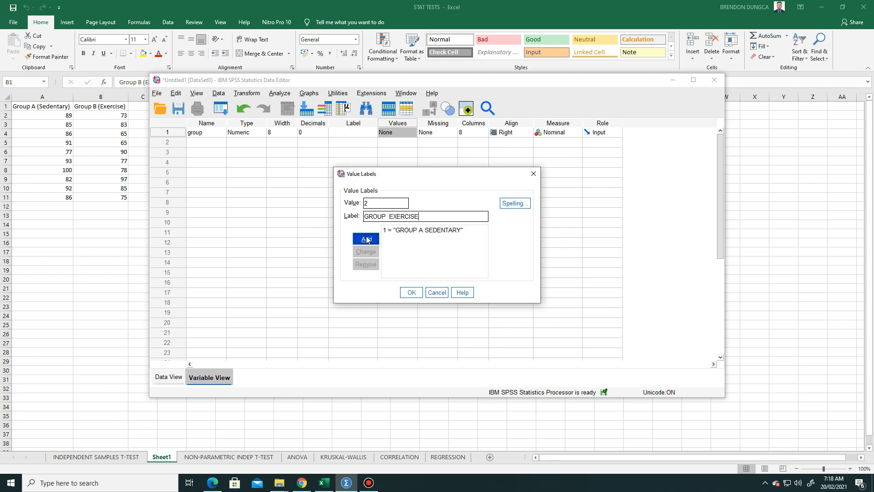
pyautogui.click(366, 238)
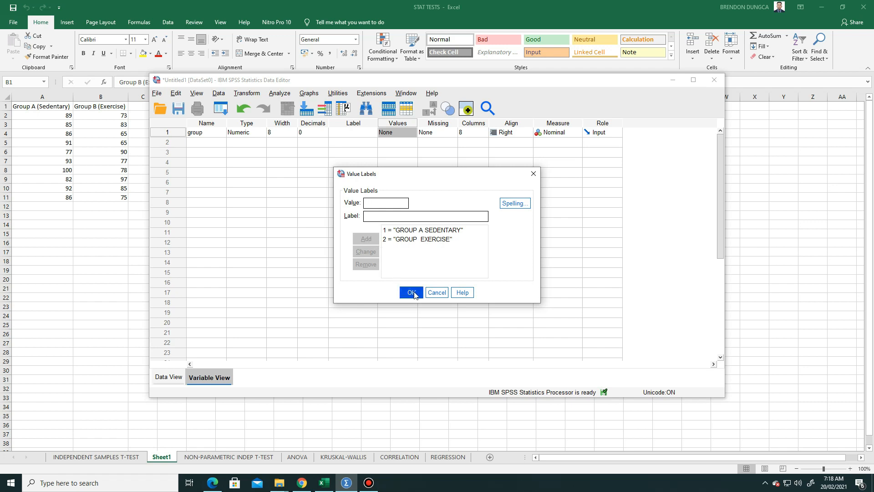
pyautogui.click(411, 292)
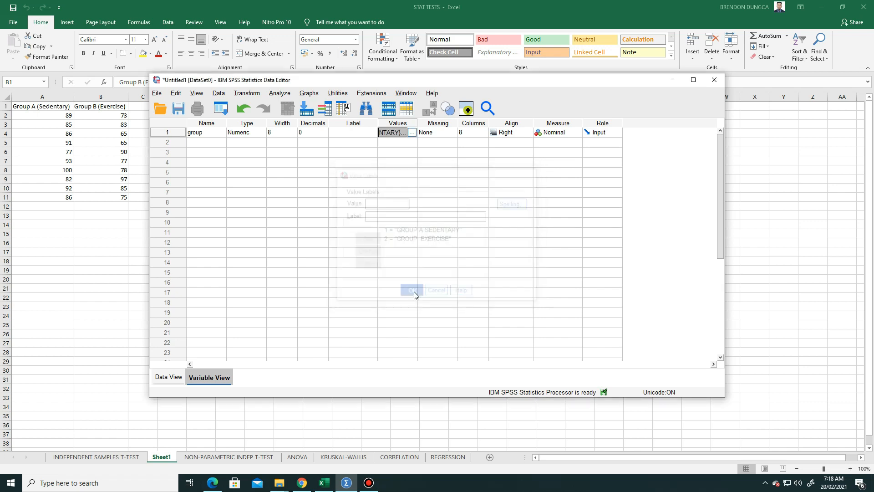
pyautogui.click(411, 290)
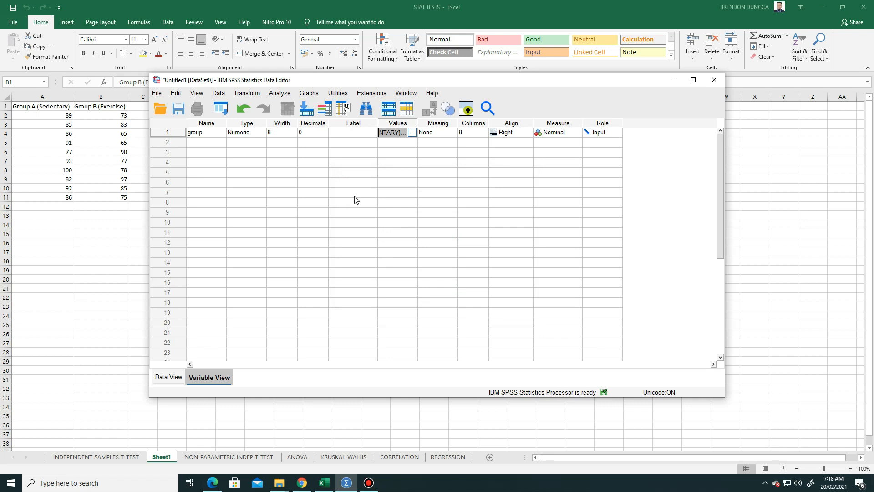
pyautogui.moveTo(170, 375)
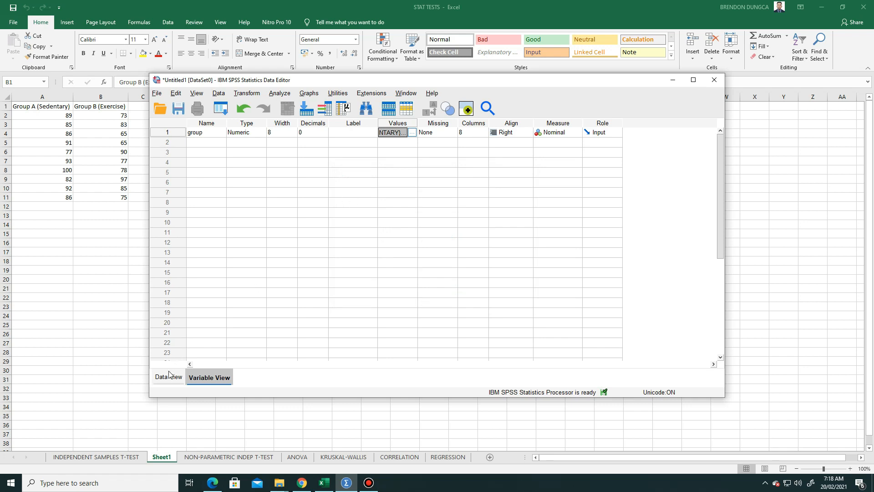
pyautogui.click(169, 377)
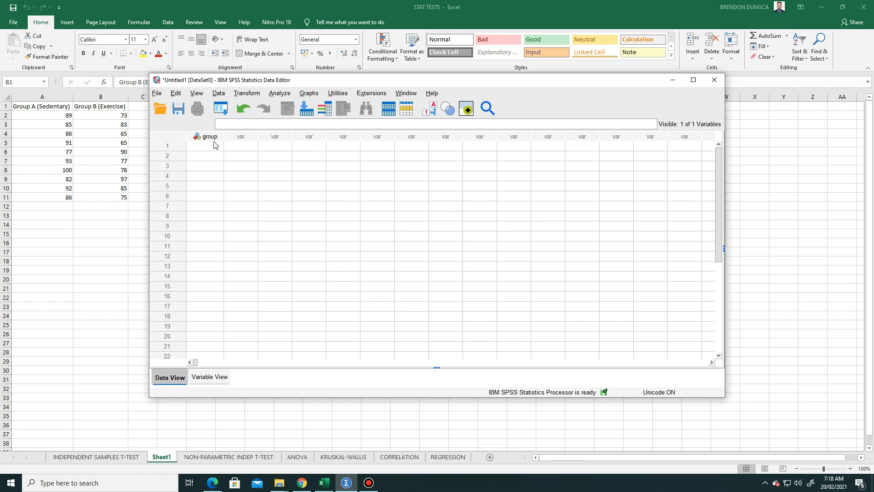
pyautogui.moveTo(211, 139)
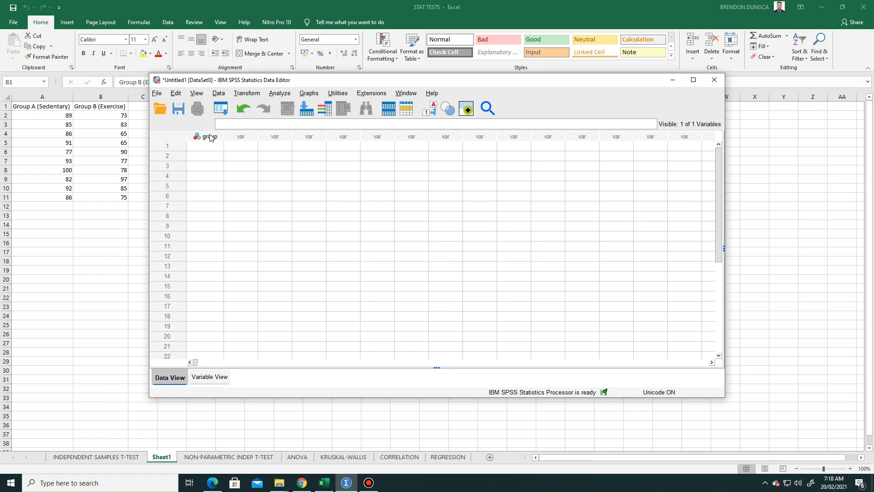
pyautogui.moveTo(209, 137)
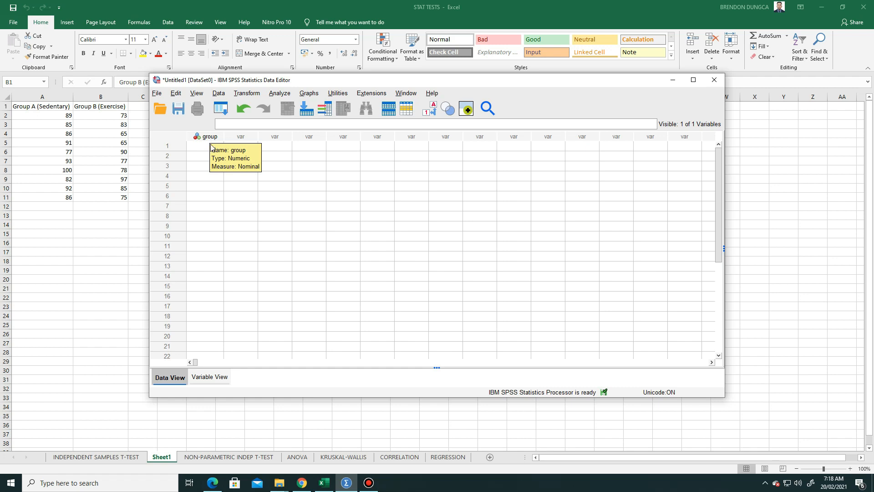
pyautogui.click(209, 377)
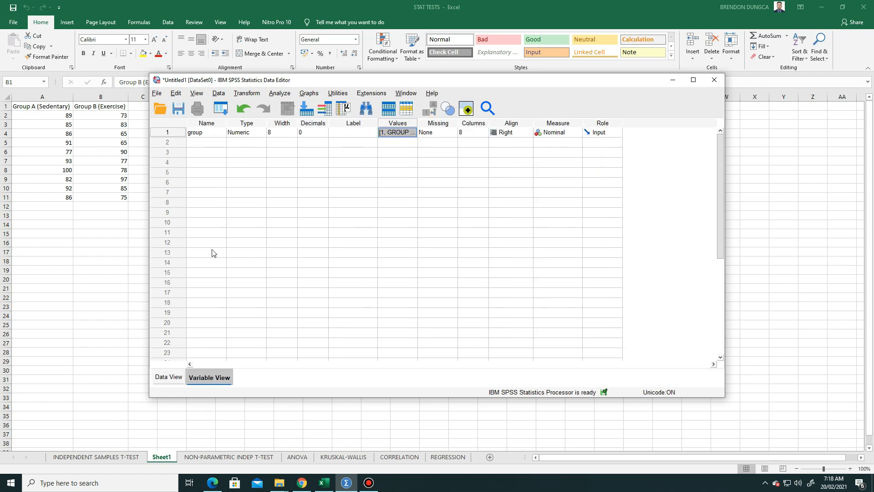
pyautogui.moveTo(207, 329)
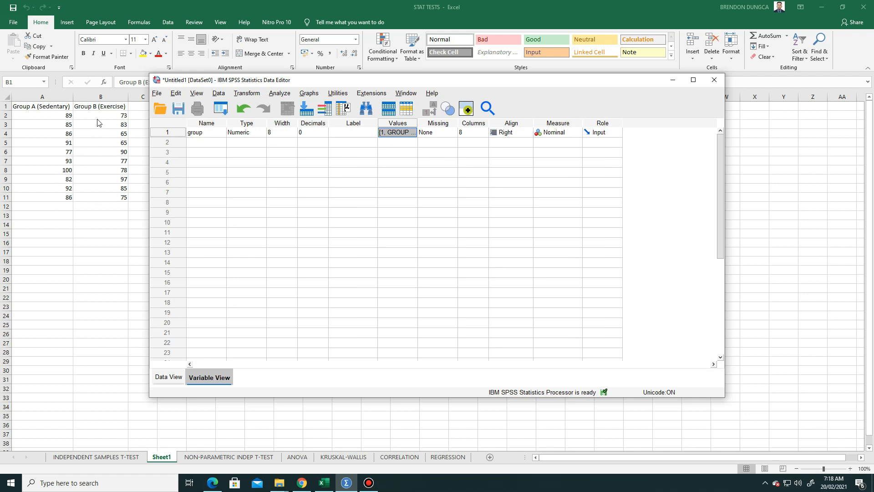
pyautogui.moveTo(183, 152)
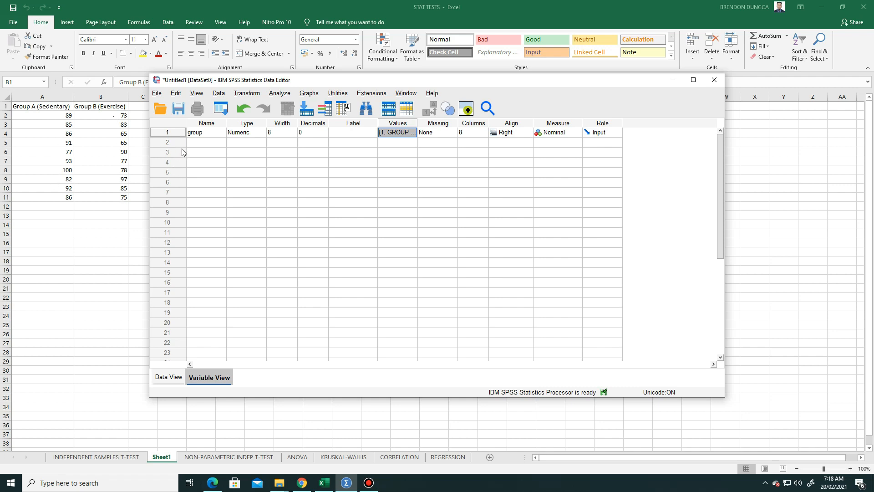
pyautogui.moveTo(165, 151)
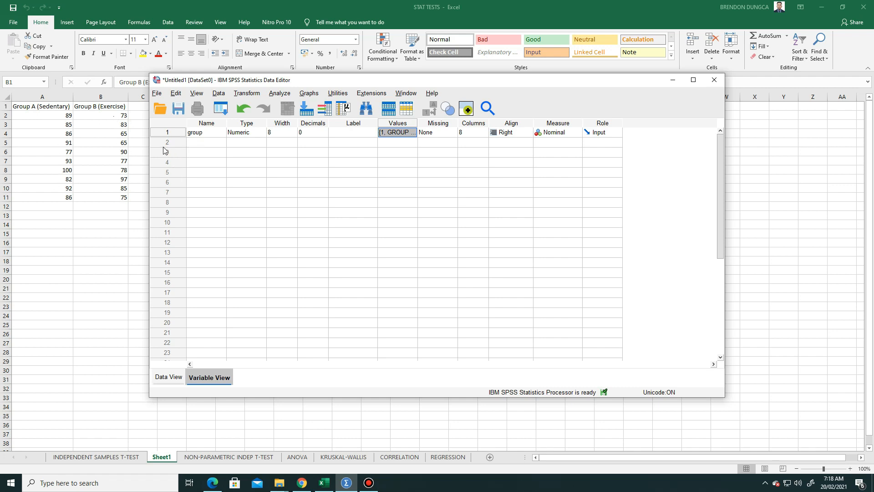
# Name the second variable 'diastolic', keeping it numeric with two decimals
pyautogui.click(206, 142)
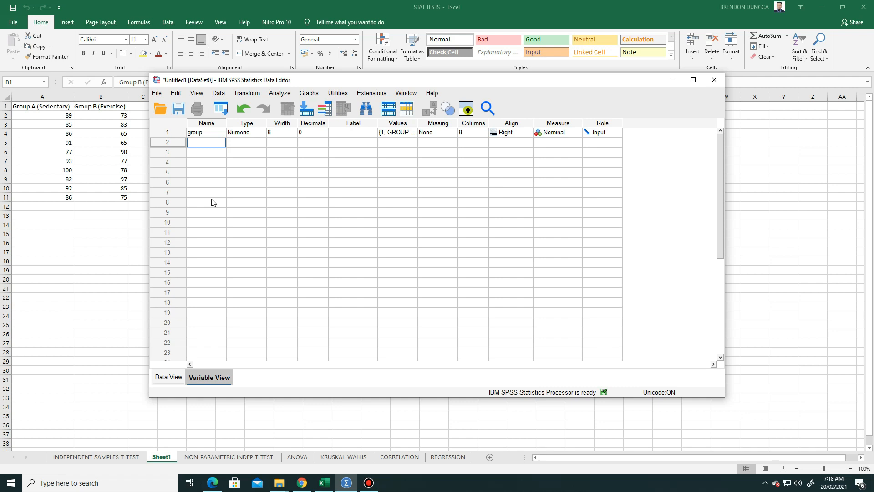
pyautogui.write('D')
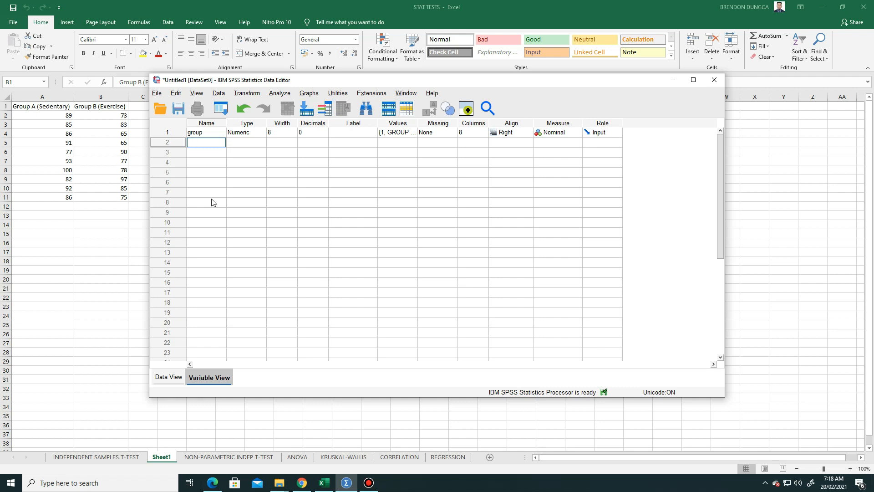
pyautogui.write('diast')
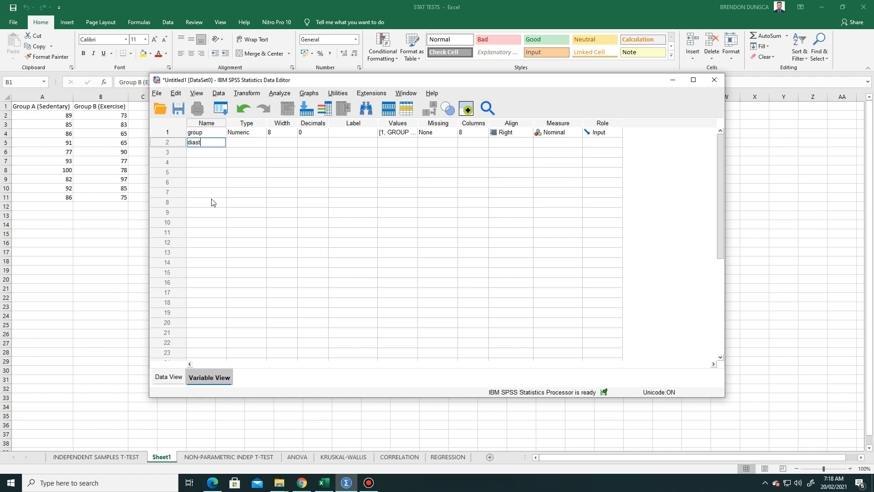
pyautogui.write('olic')
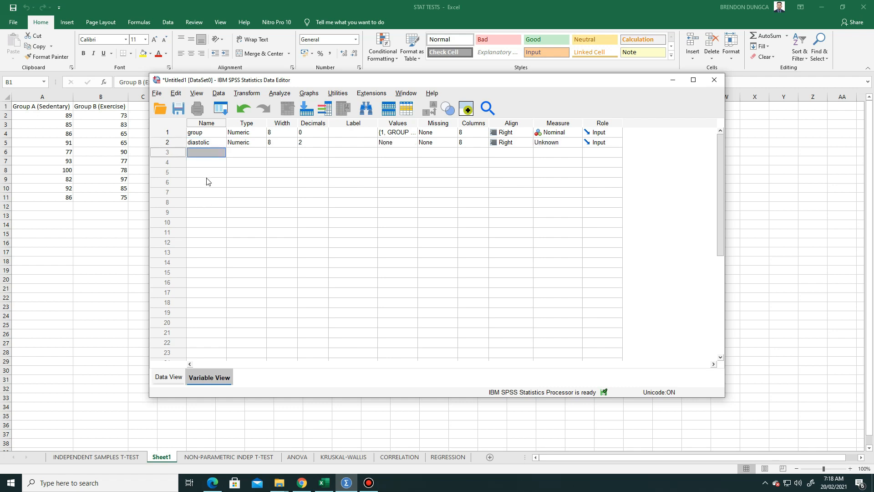
pyautogui.moveTo(246, 165)
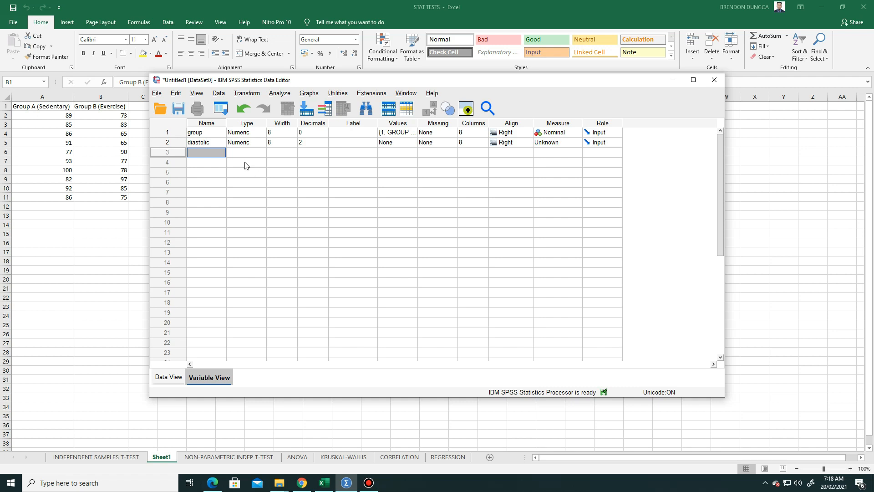
pyautogui.moveTo(247, 147)
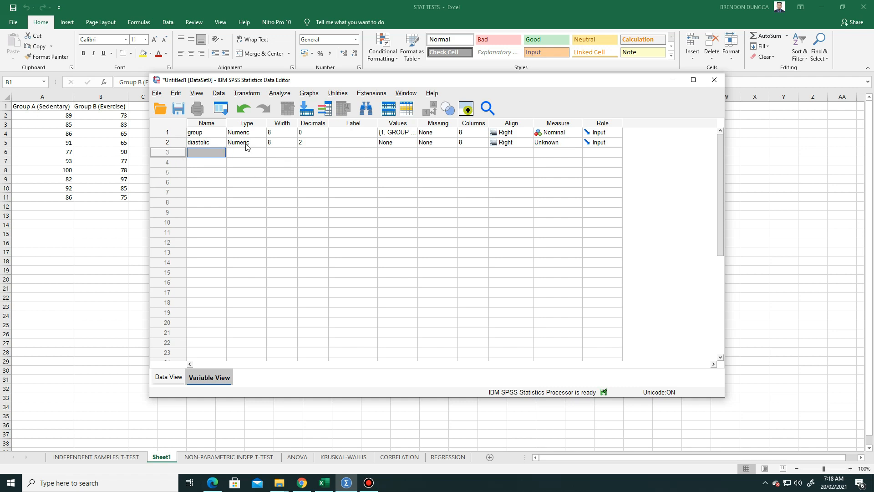
pyautogui.click(239, 142)
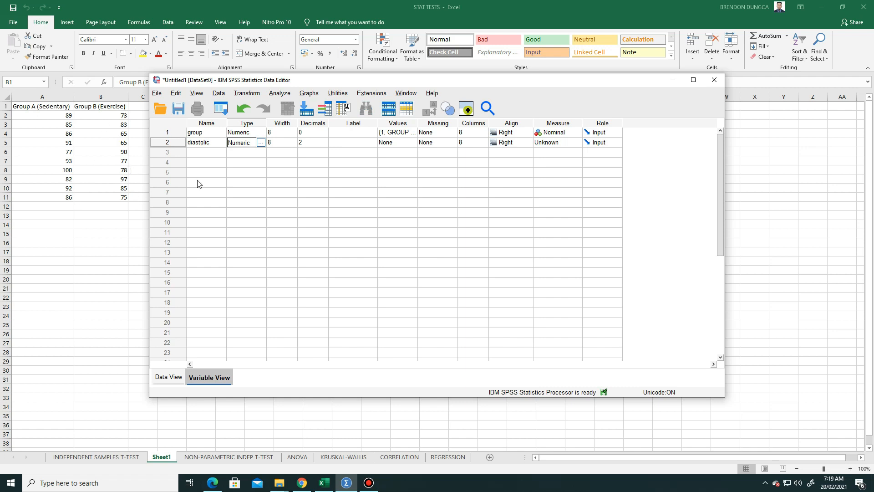
pyautogui.moveTo(286, 149)
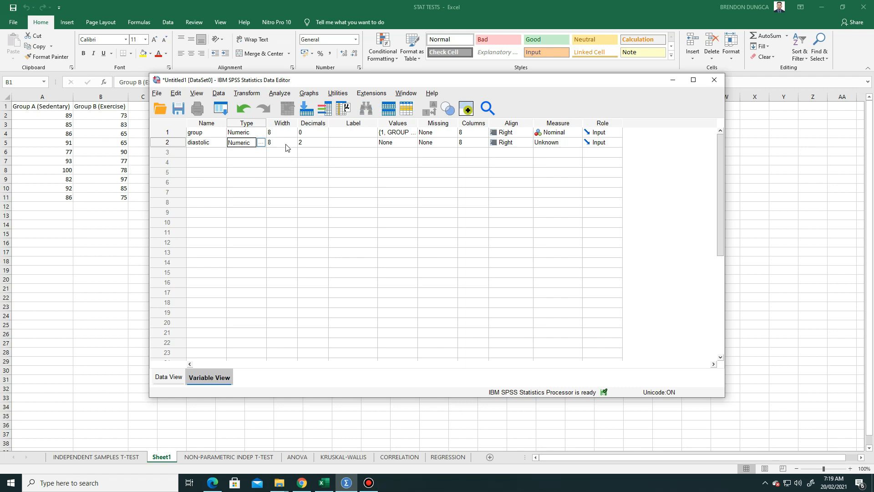
pyautogui.click(312, 142)
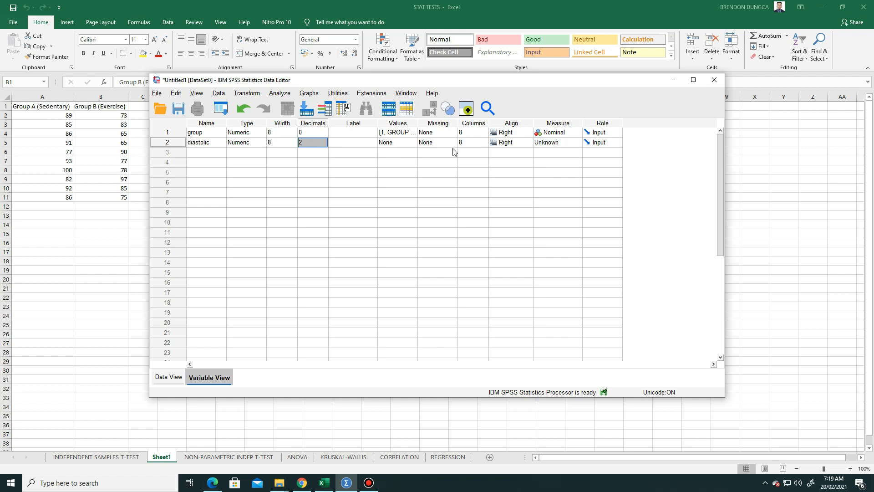
# Set diastolic's measure to Scale and switch to Data View
pyautogui.click(574, 142)
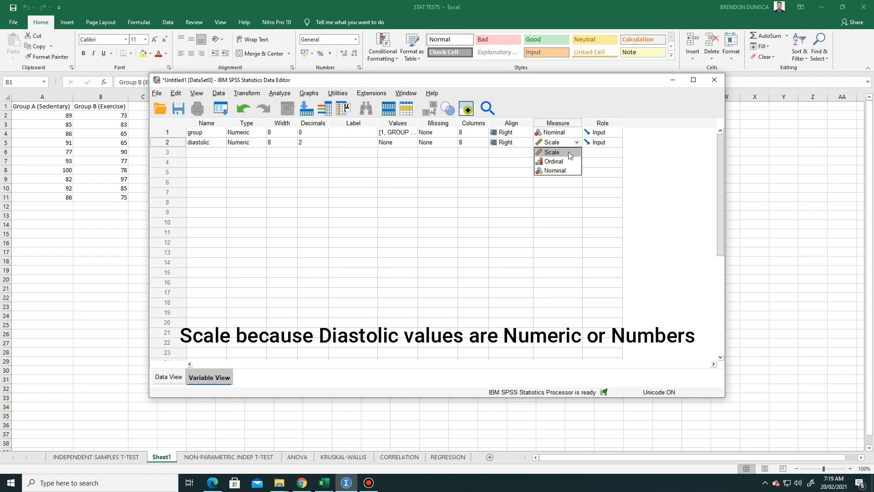
pyautogui.click(552, 151)
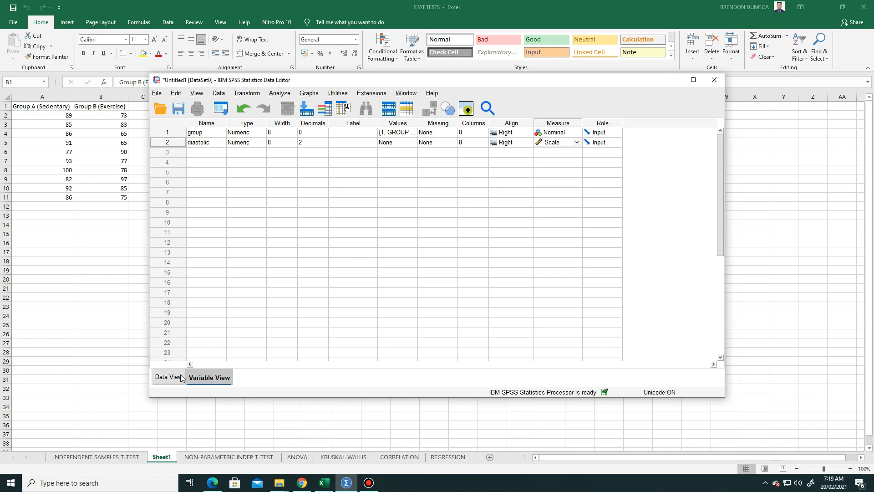
pyautogui.click(170, 377)
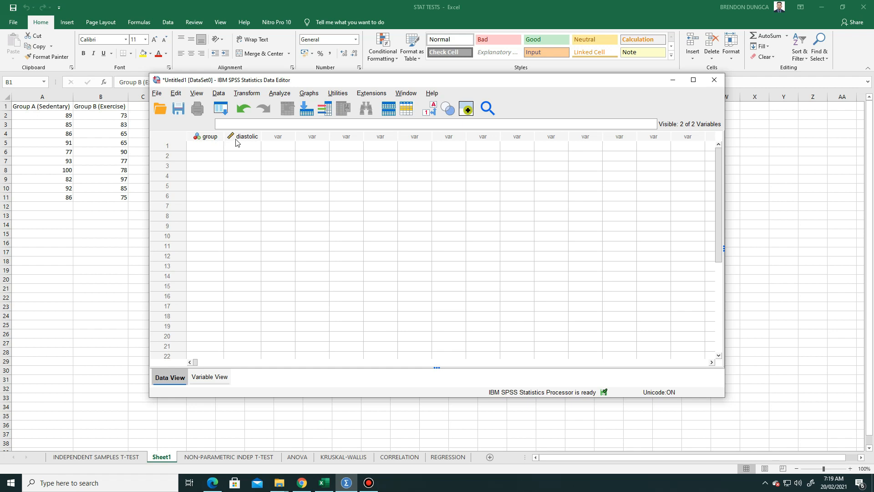
pyautogui.moveTo(246, 145)
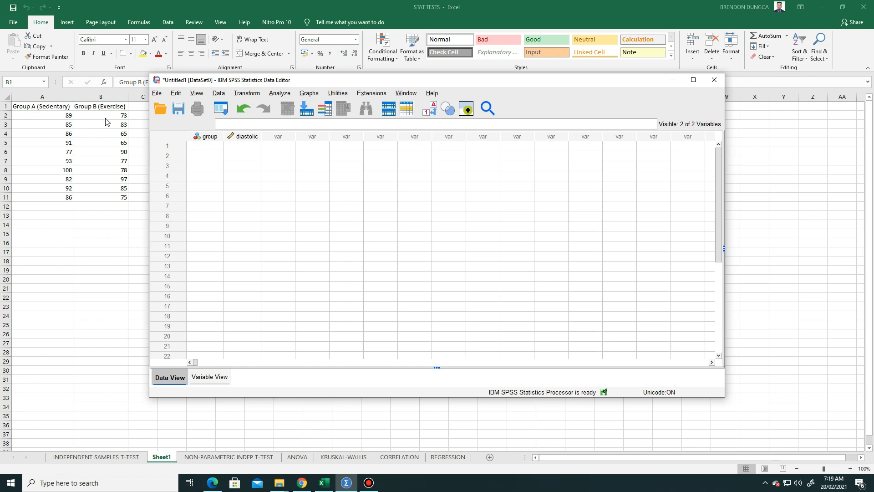
pyautogui.moveTo(182, 139)
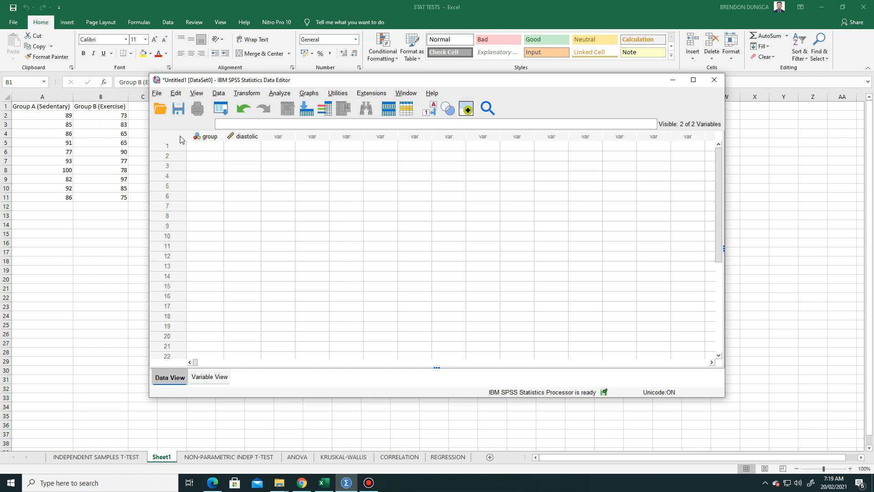
pyautogui.moveTo(209, 344)
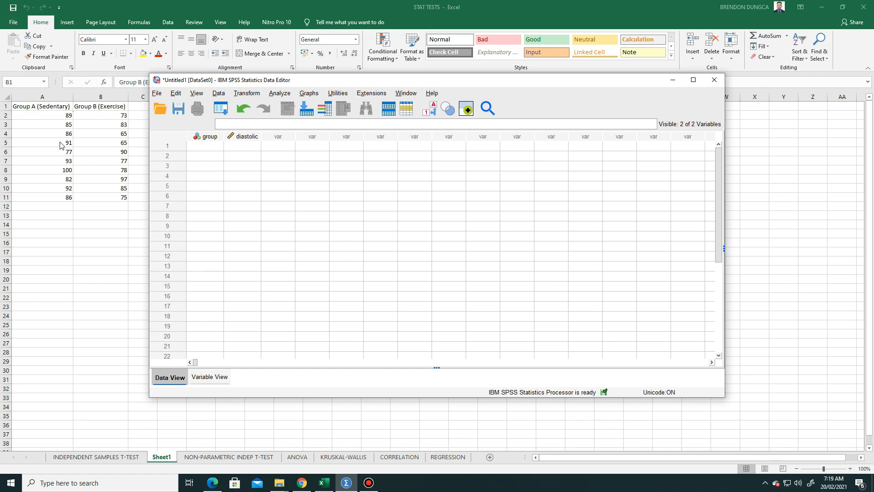
pyautogui.moveTo(251, 155)
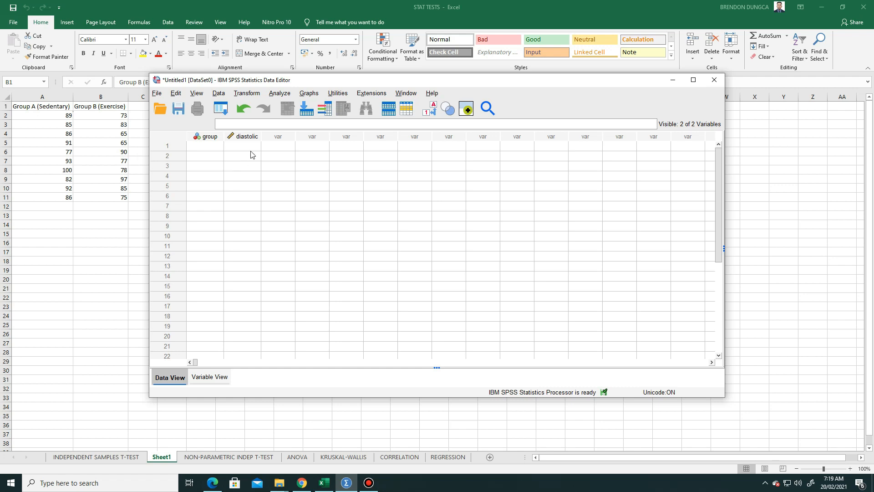
pyautogui.moveTo(255, 357)
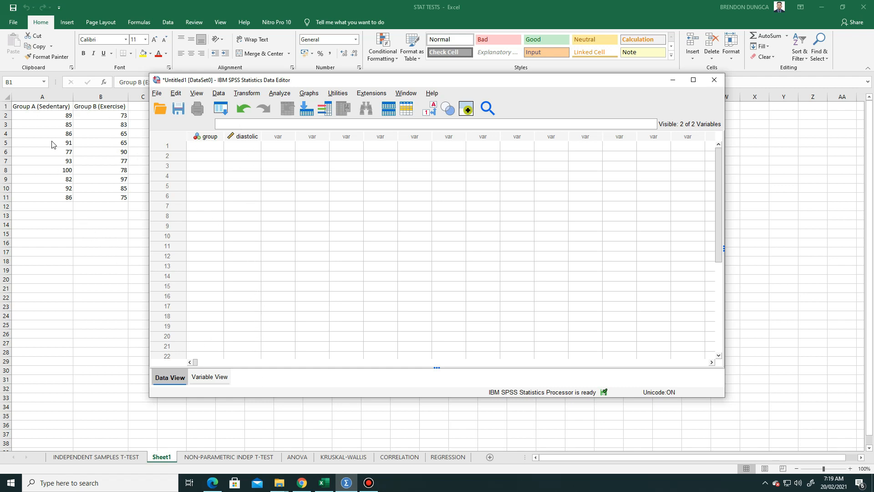
pyautogui.moveTo(68, 158)
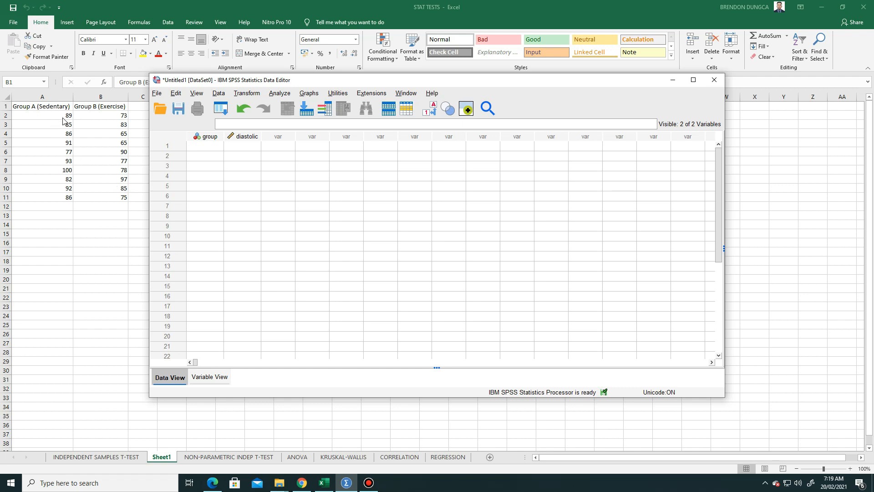
pyautogui.moveTo(57, 121)
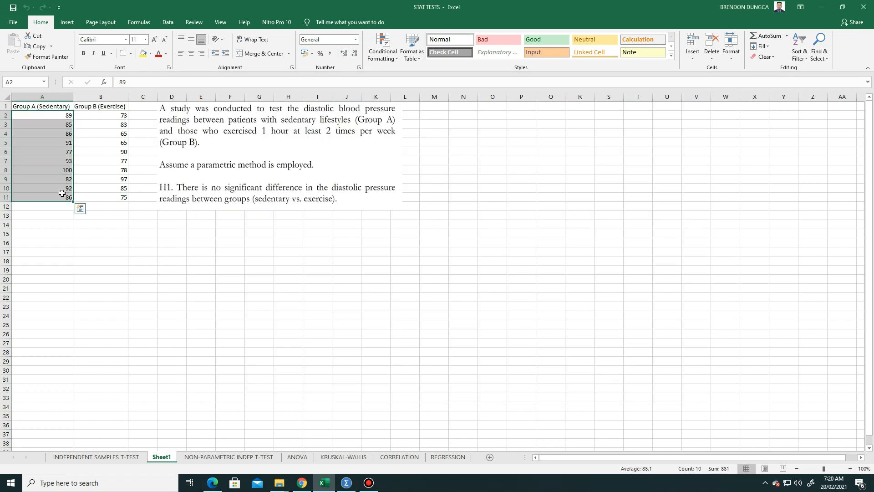
# Paste Group A readings into diastolic rows 1–10 and Group B into rows 11–20
pyautogui.press('ctrl+c')
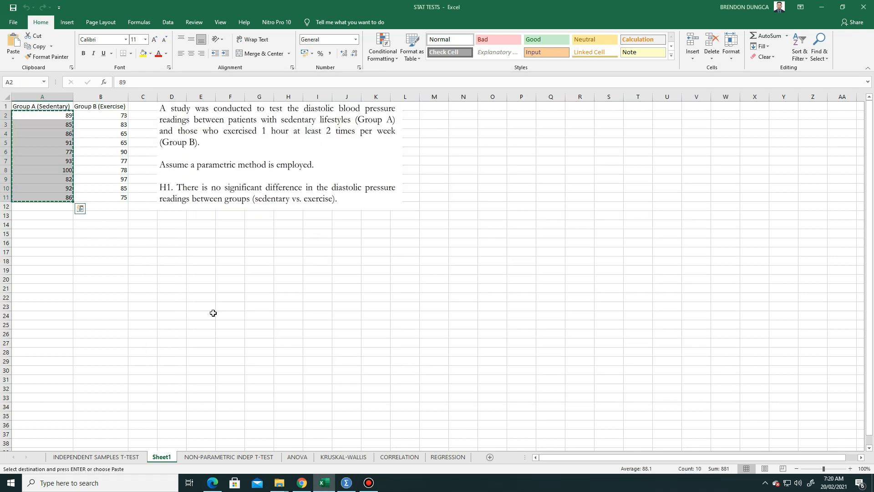
pyautogui.click(345, 482)
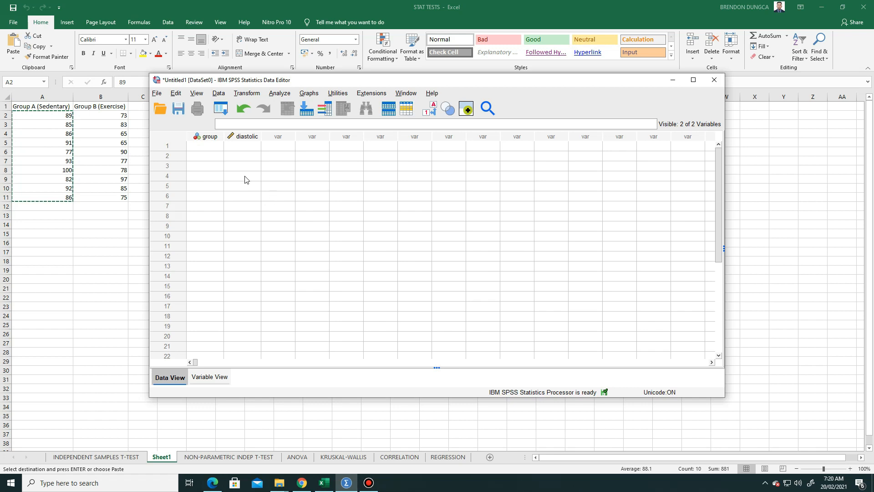
pyautogui.moveTo(243, 154)
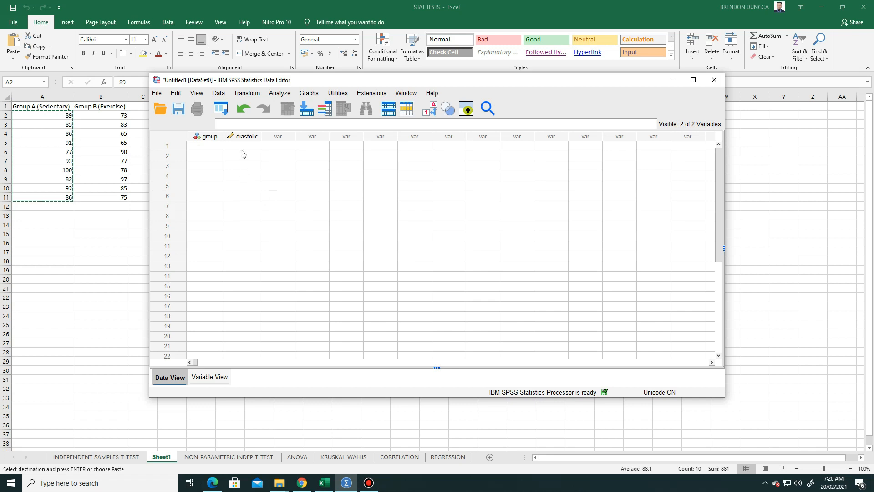
pyautogui.click(242, 146)
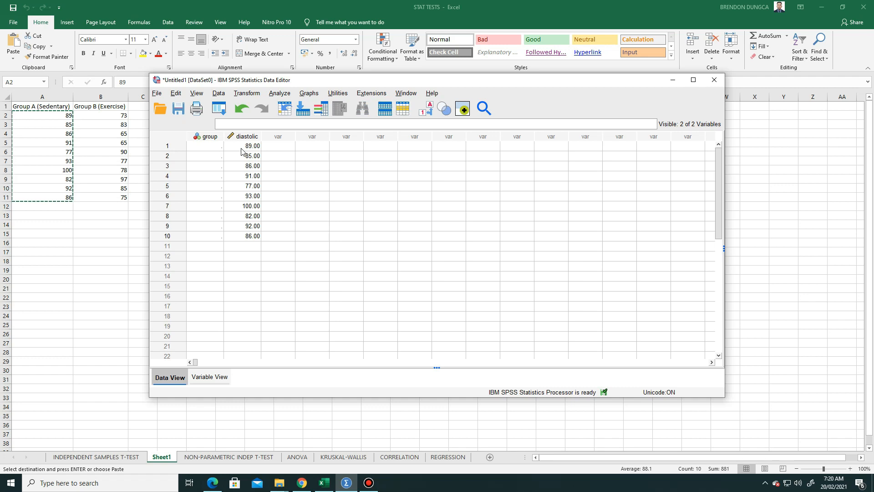
pyautogui.moveTo(114, 127)
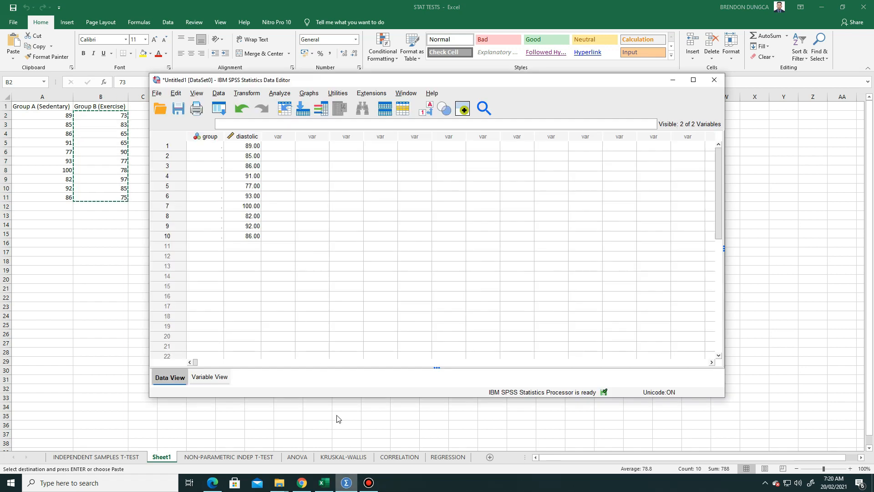
pyautogui.click(241, 246)
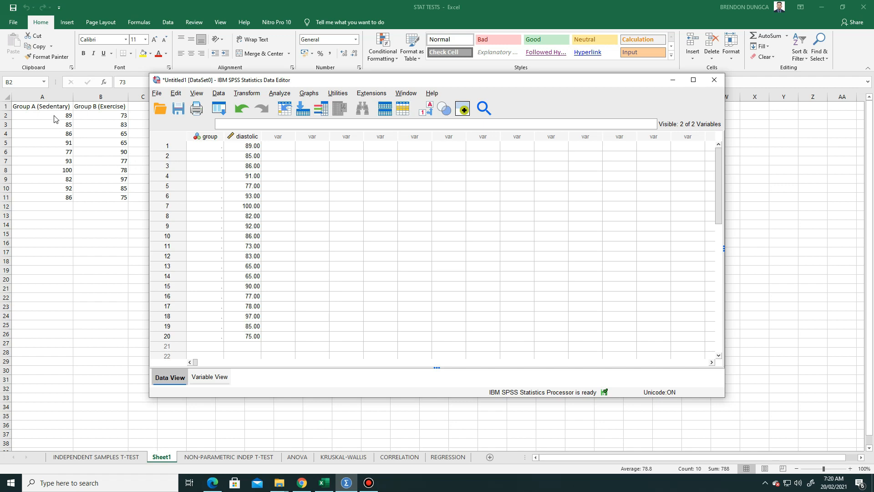
pyautogui.moveTo(57, 139)
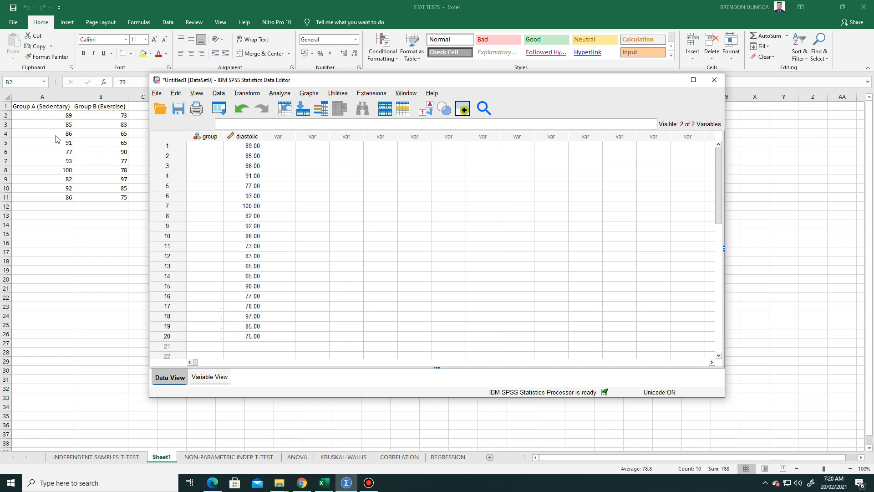
pyautogui.moveTo(68, 183)
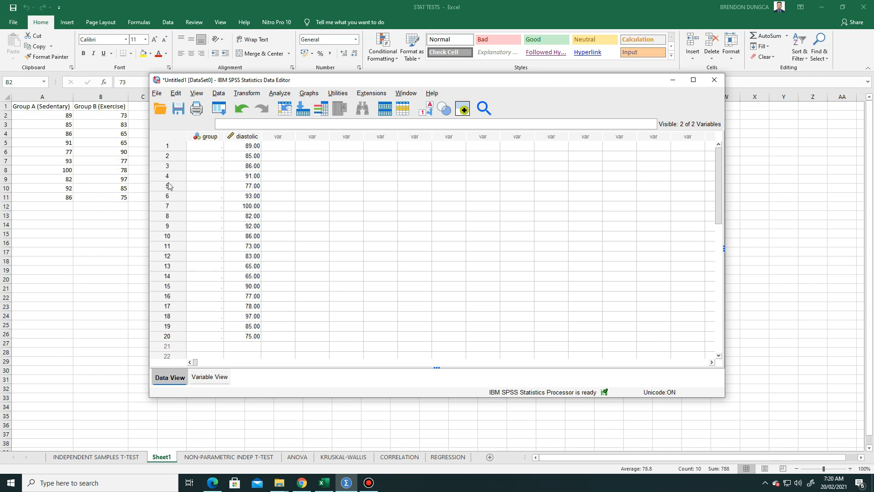
pyautogui.moveTo(168, 258)
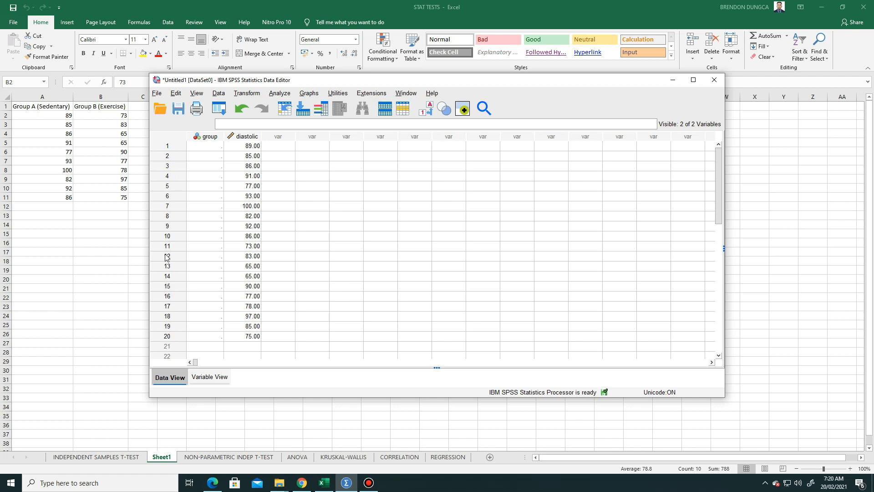
# Enter group code 1 for cases in rows 1–10
pyautogui.click(206, 145)
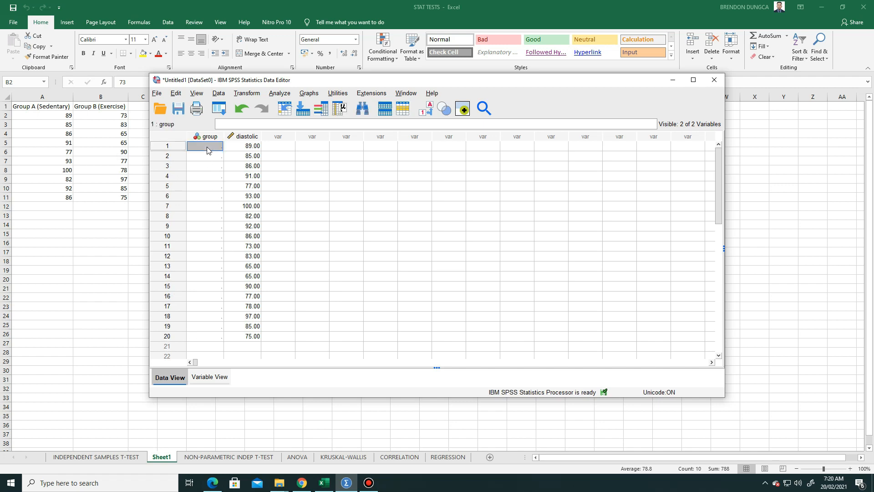
pyautogui.moveTo(67, 136)
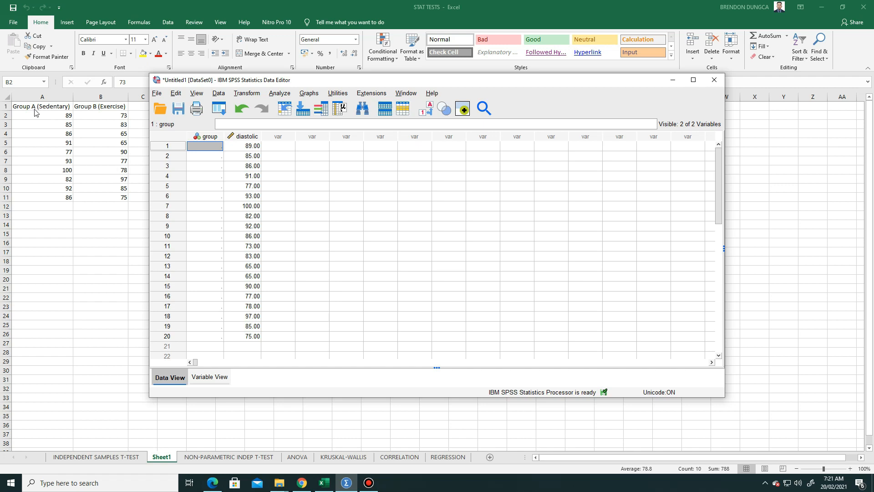
pyautogui.write('1')
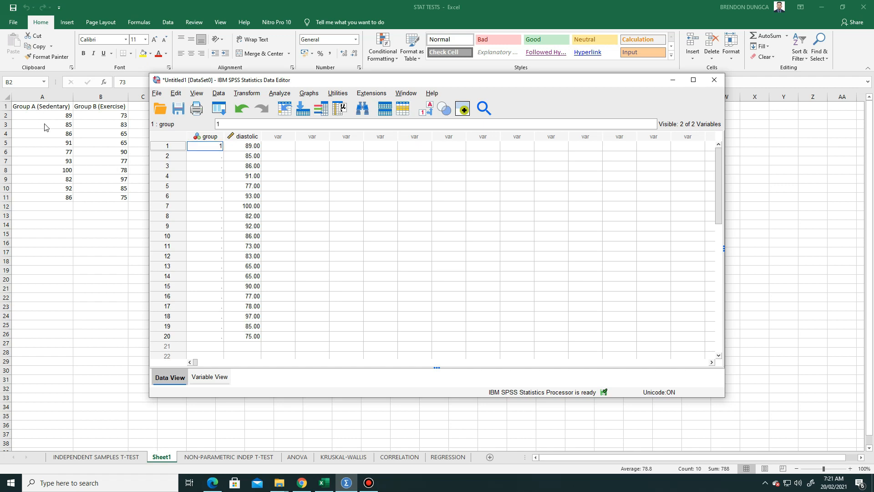
pyautogui.click(205, 156)
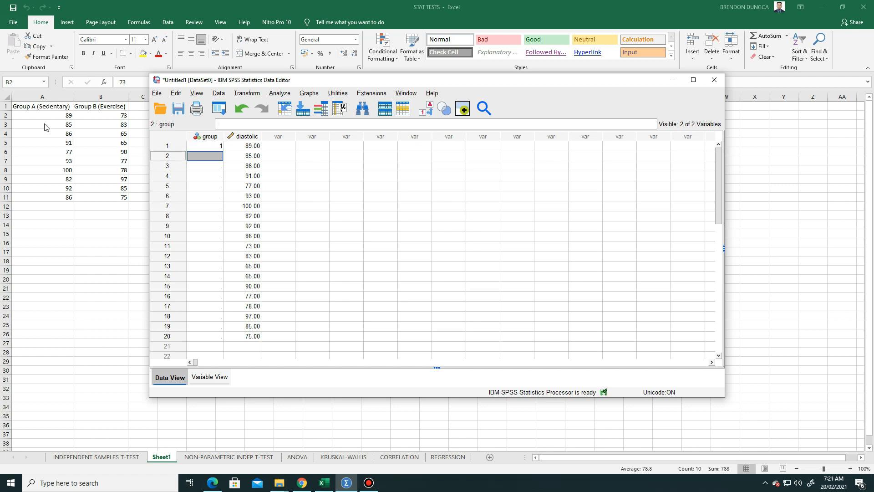
pyautogui.write('1')
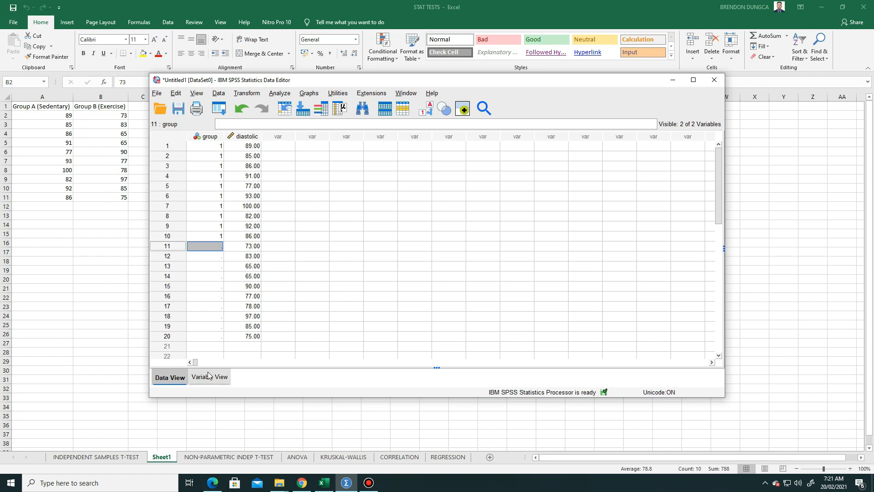
pyautogui.click(209, 376)
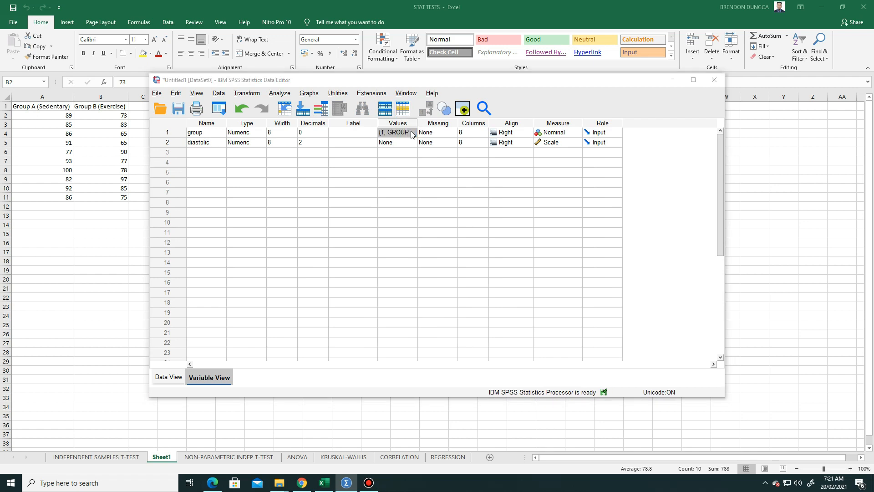
# Review group's value labels, then enter code 2 for rows 11–20
pyautogui.click(412, 132)
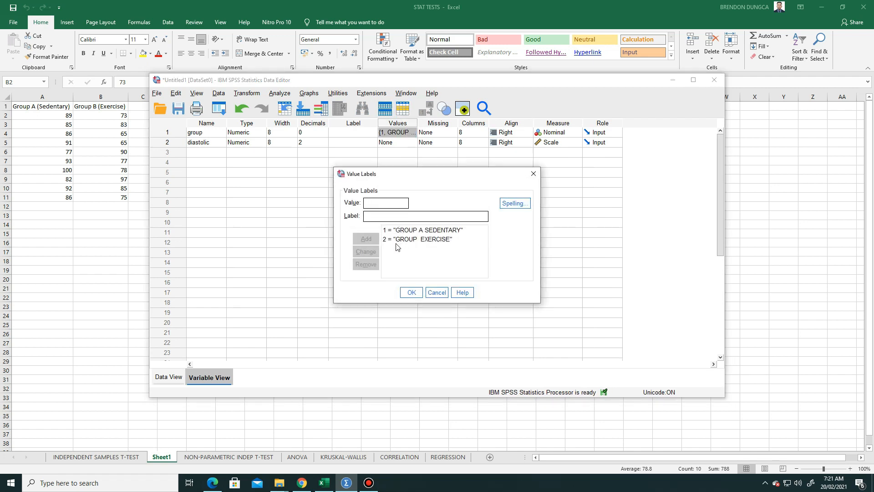
pyautogui.moveTo(404, 251)
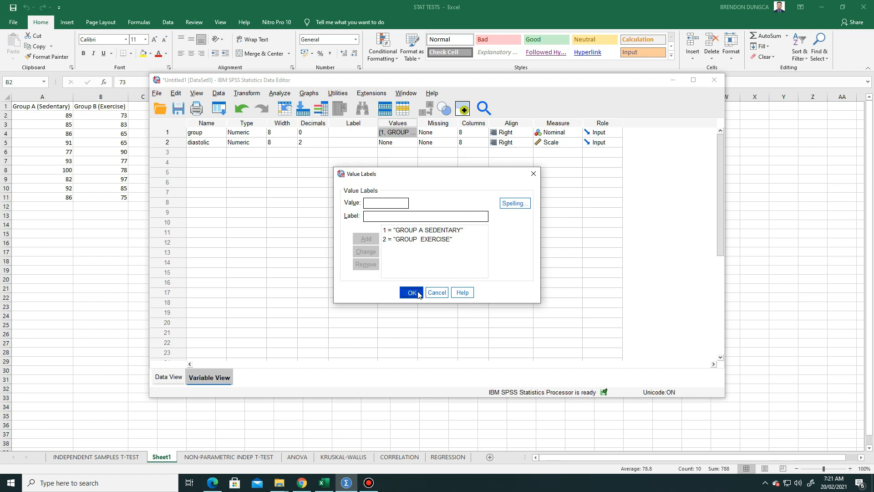
pyautogui.click(411, 292)
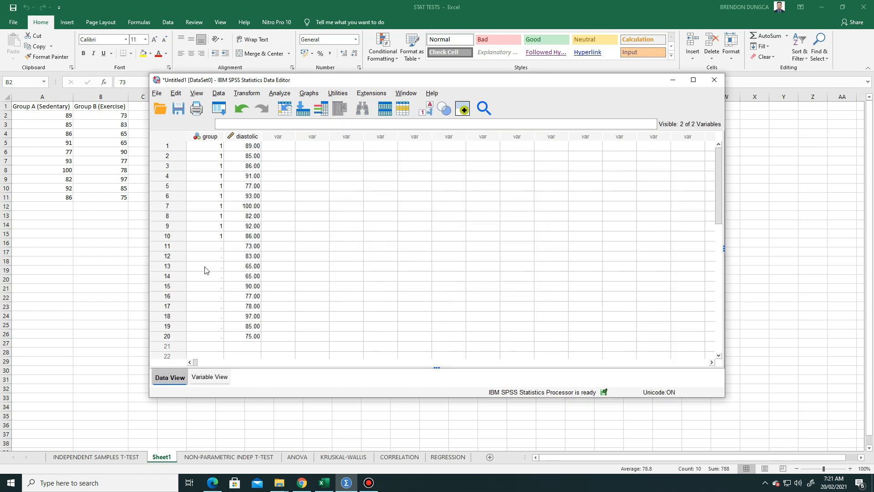
pyautogui.write('2')
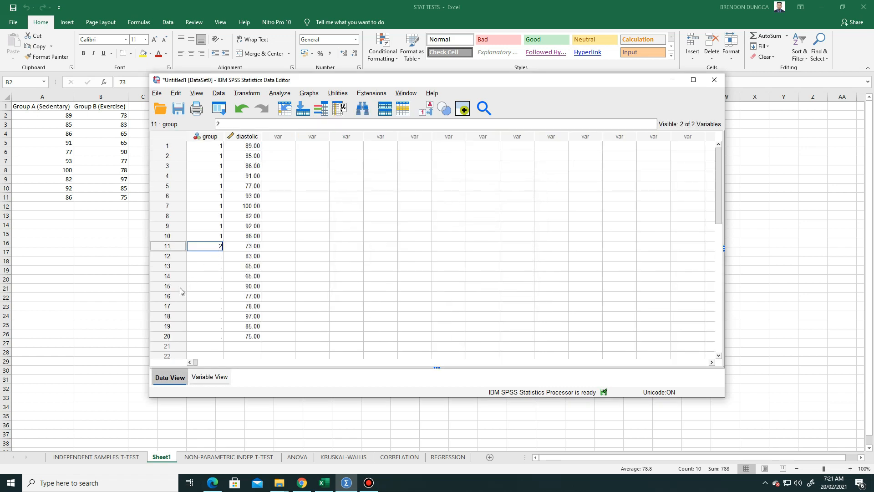
pyautogui.click(205, 285)
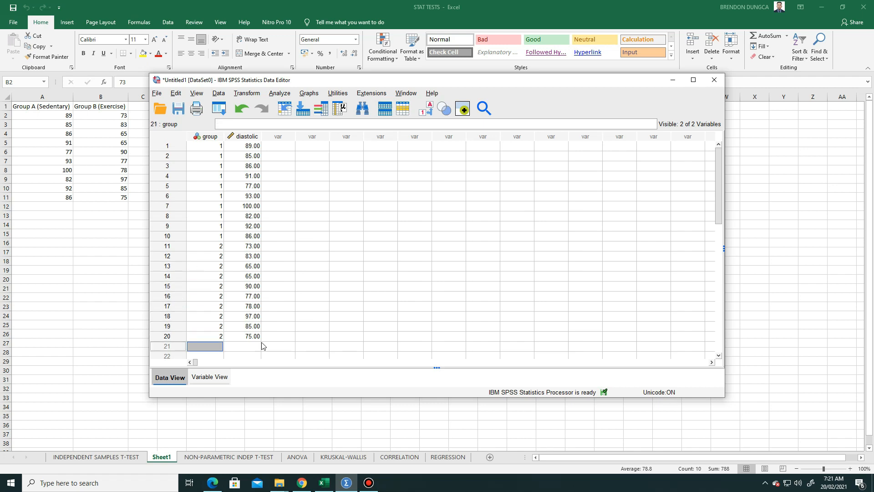
pyautogui.click(209, 377)
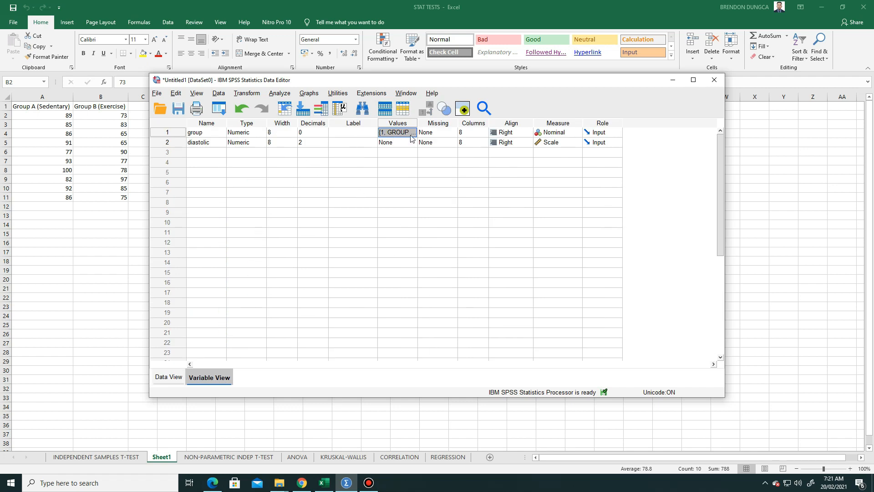
# Replace code 2's label 'GROUP EXERCISE' with 'GROUP B SEDENTARY' and confirm
pyautogui.click(413, 132)
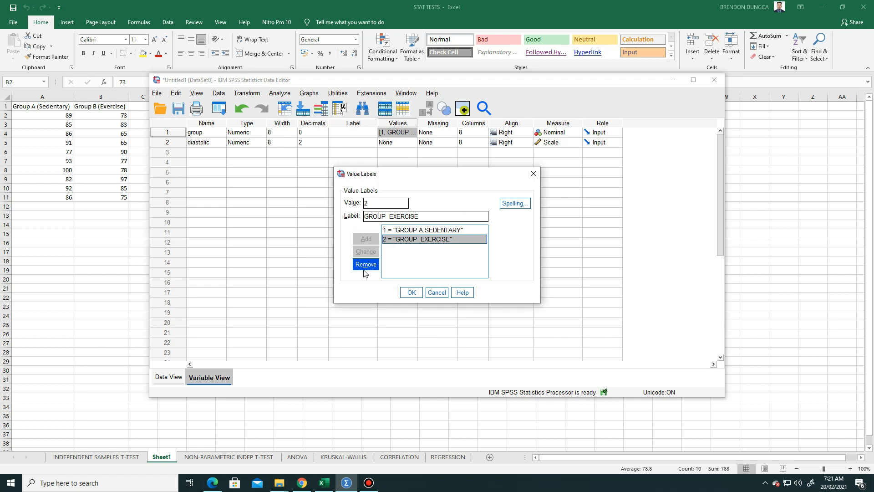
pyautogui.click(366, 264)
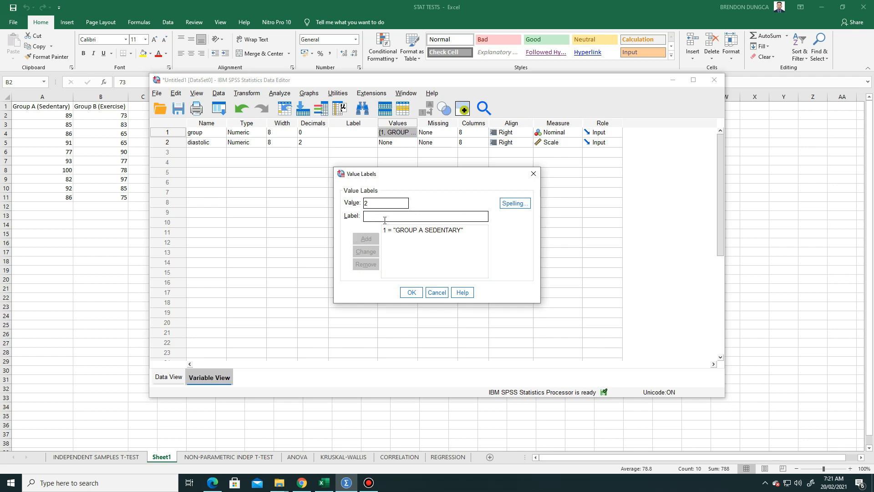
pyautogui.write('GROUP B')
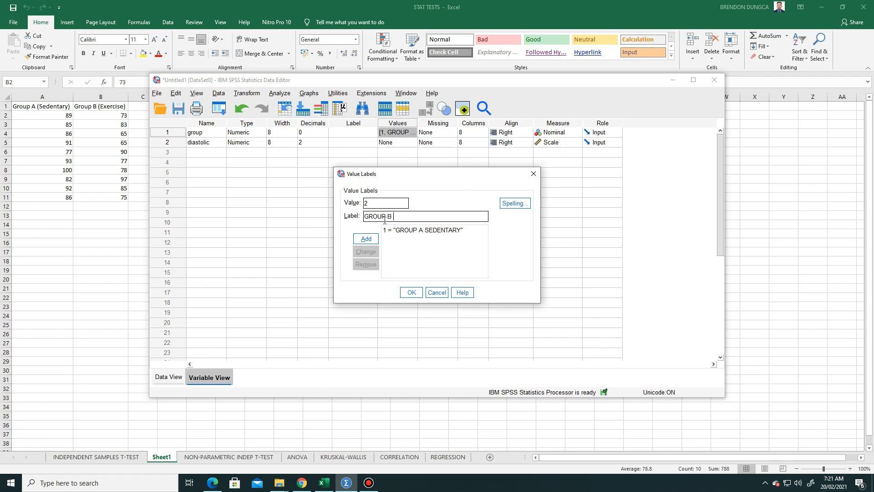
pyautogui.write('SEDENTARY')
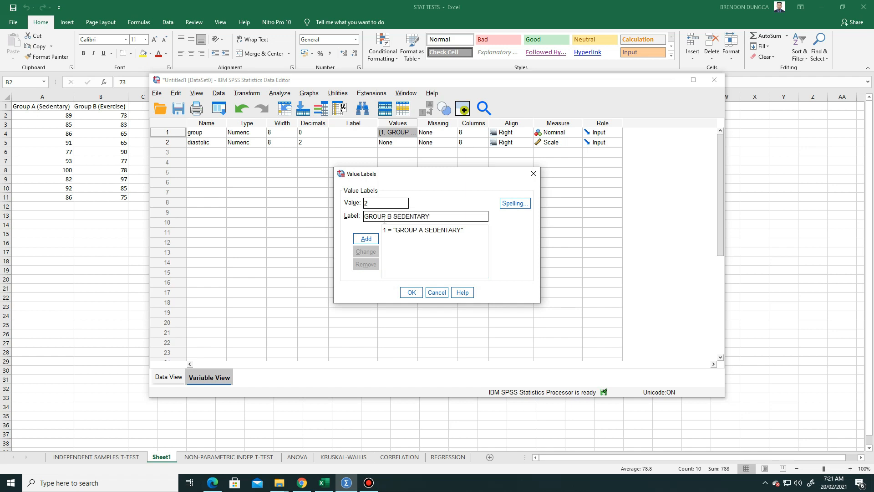
pyautogui.click(365, 239)
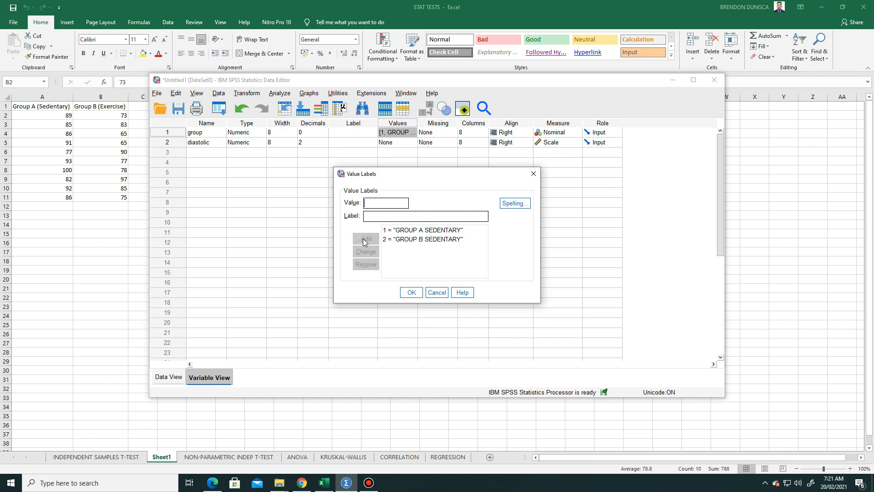
pyautogui.moveTo(419, 243)
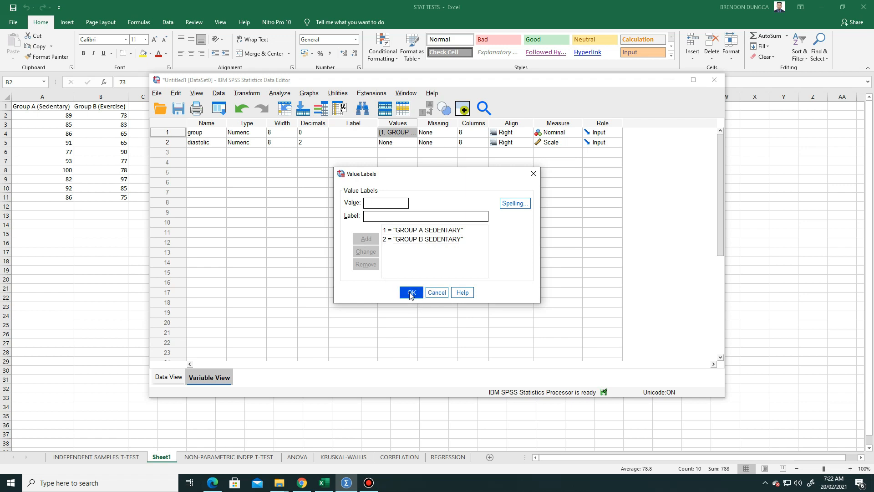
pyautogui.click(410, 292)
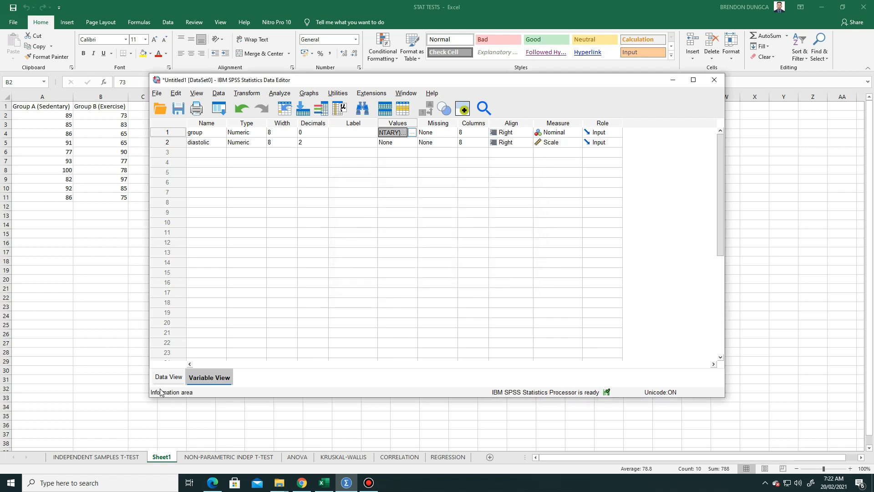
# Return to Data View showing all twenty coded diastolic cases
pyautogui.click(169, 377)
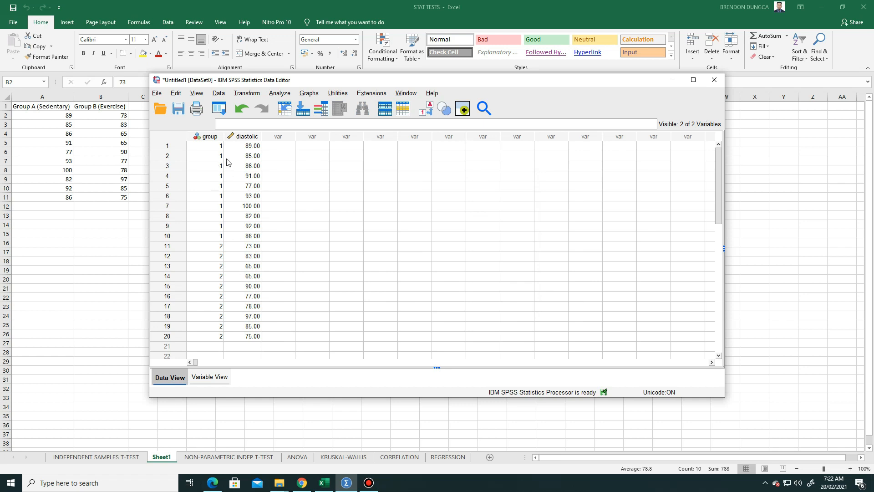
pyautogui.moveTo(220, 261)
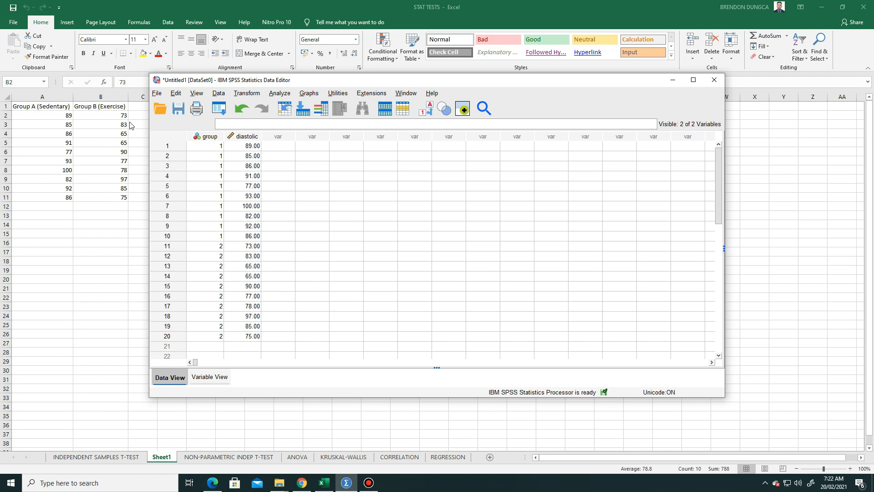
pyautogui.moveTo(268, 271)
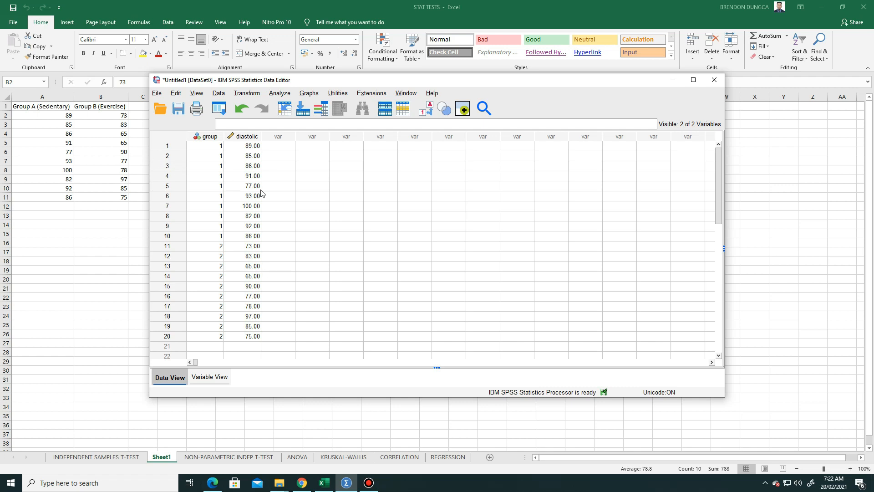
pyautogui.moveTo(282, 202)
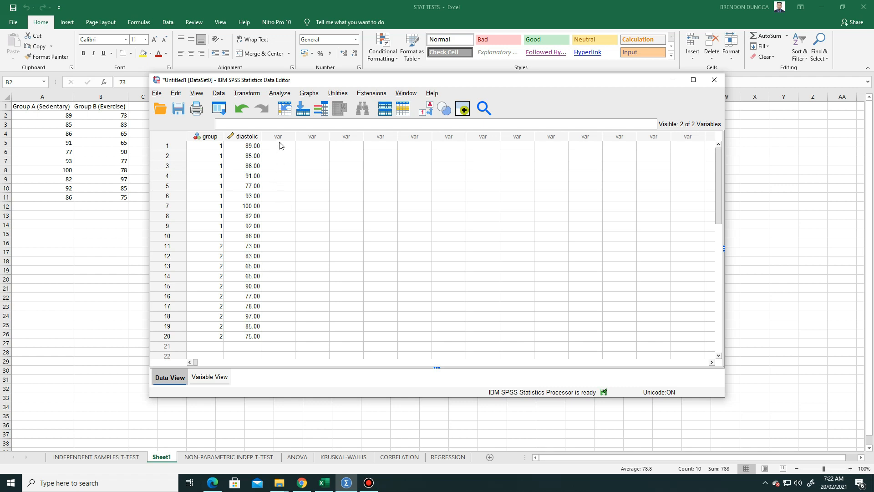
pyautogui.moveTo(280, 92)
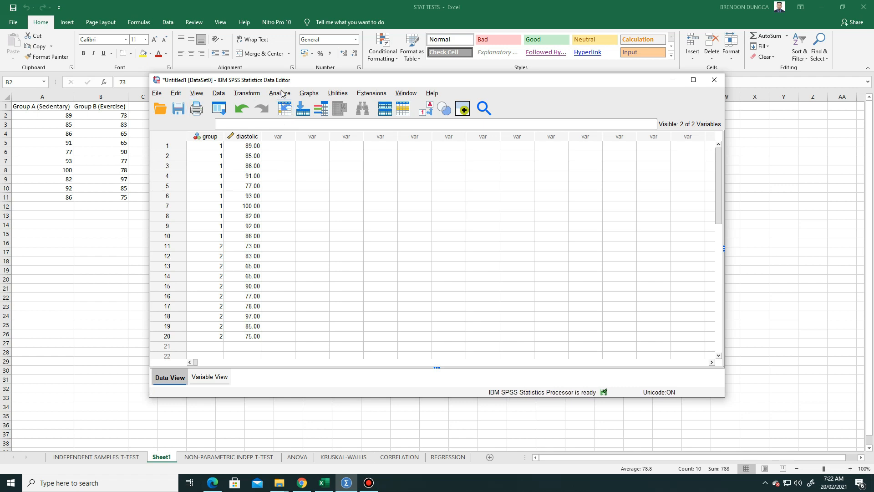
# Open the Analyze menu to reach Compare Means
pyautogui.click(279, 93)
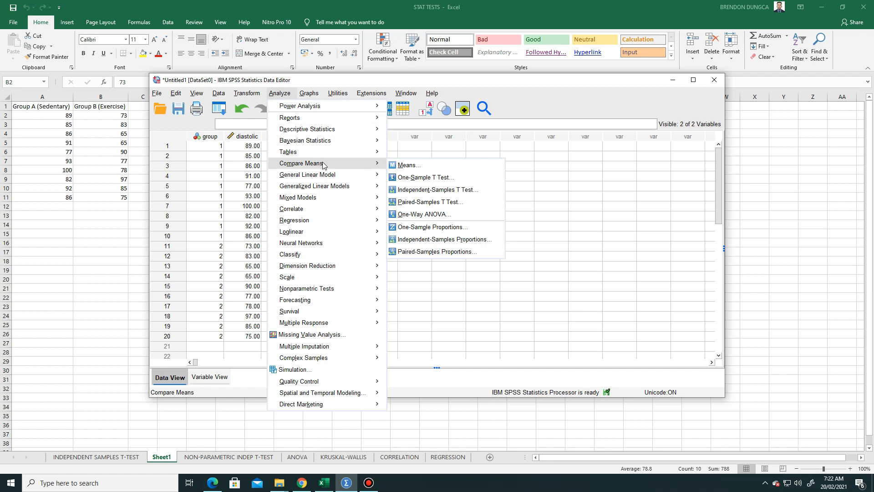
pyautogui.moveTo(407, 165)
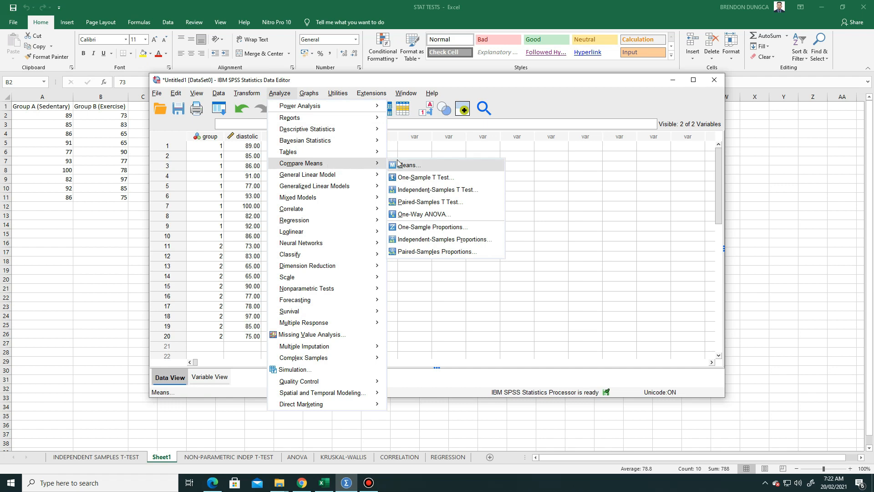
pyautogui.moveTo(438, 190)
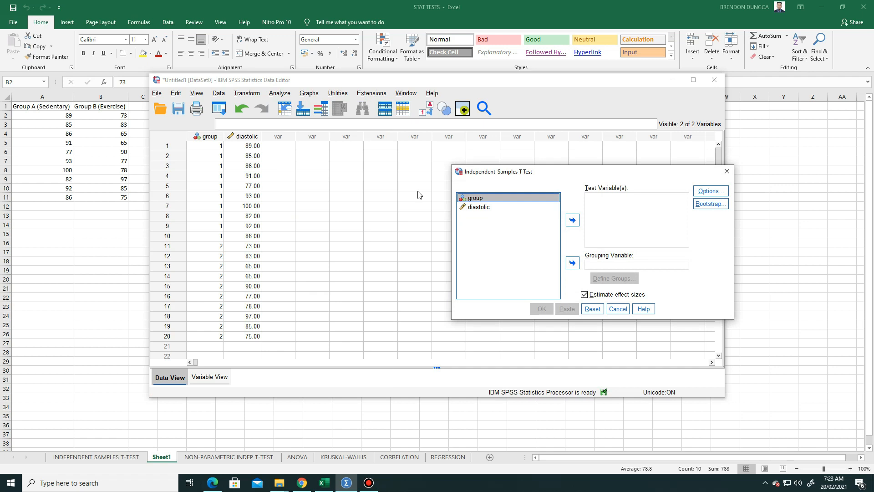
pyautogui.moveTo(419, 193)
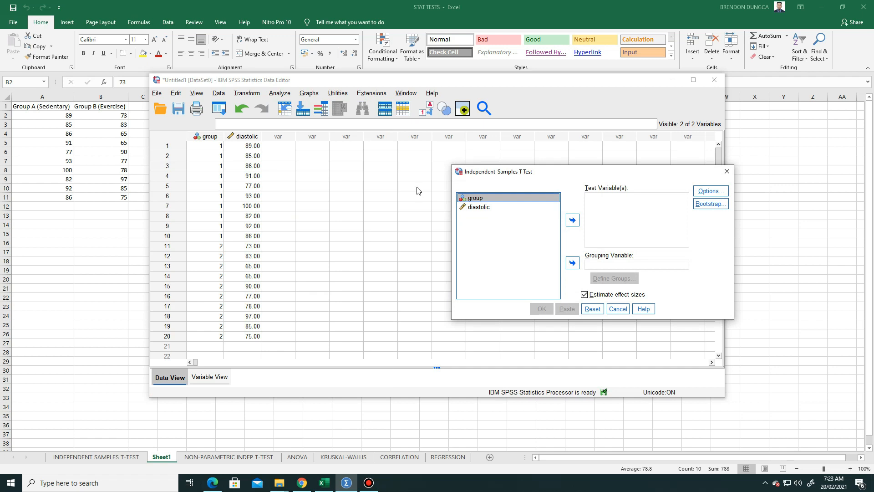
# Set diastolic as the test variable and group (codes 1 and 2) as the grouping variable
pyautogui.click(477, 207)
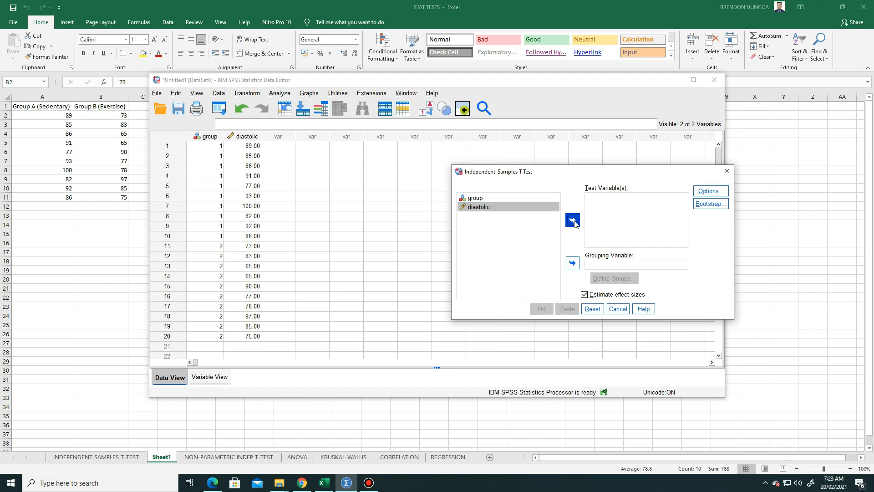
pyautogui.click(572, 220)
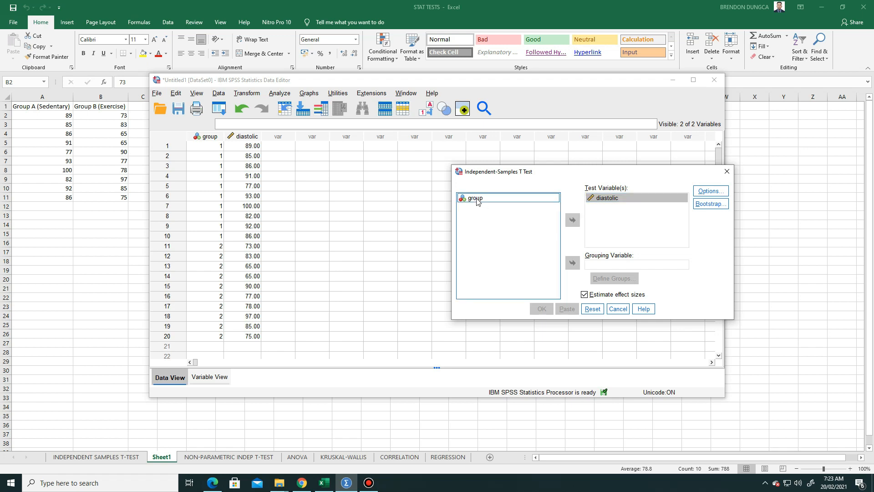
pyautogui.click(572, 262)
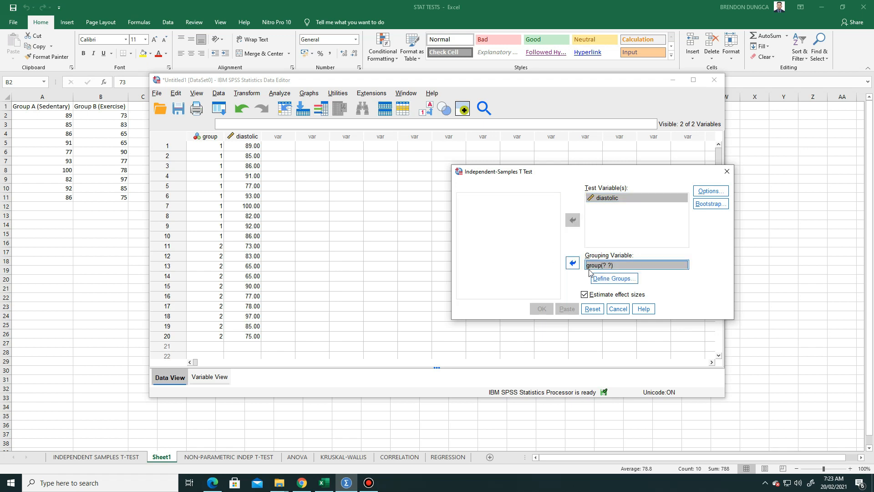
pyautogui.moveTo(655, 284)
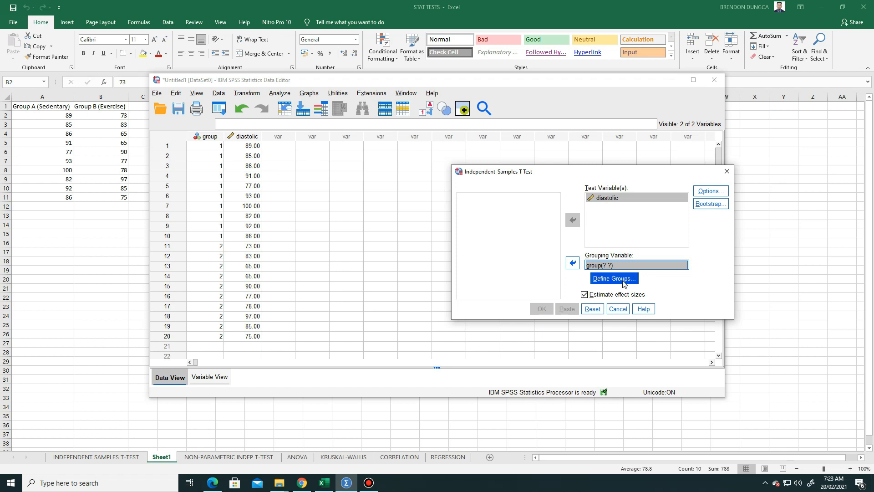
pyautogui.click(613, 279)
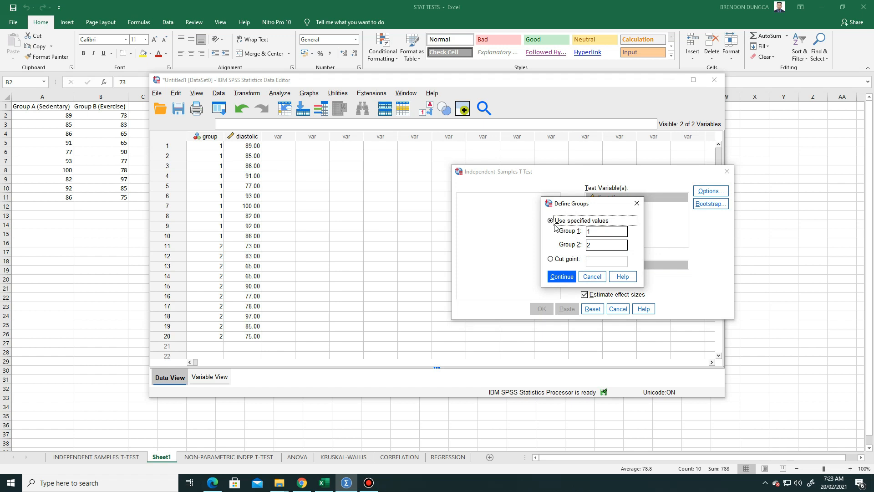
pyautogui.moveTo(559, 231)
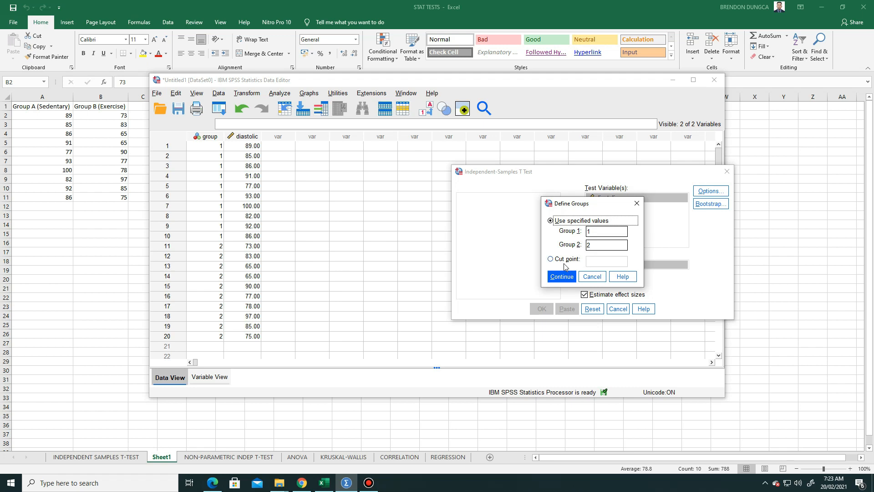
pyautogui.click(561, 277)
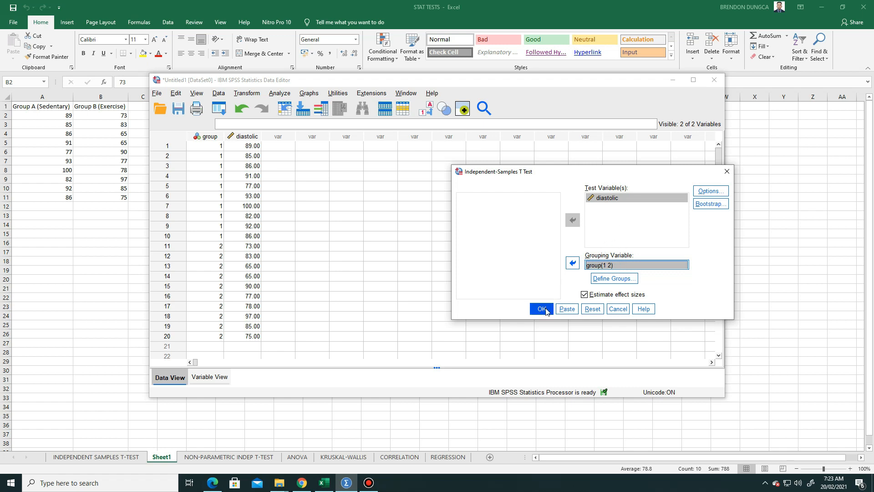
# Run the diastolic t-test and select the Group Statistics table in the Viewer
pyautogui.click(540, 308)
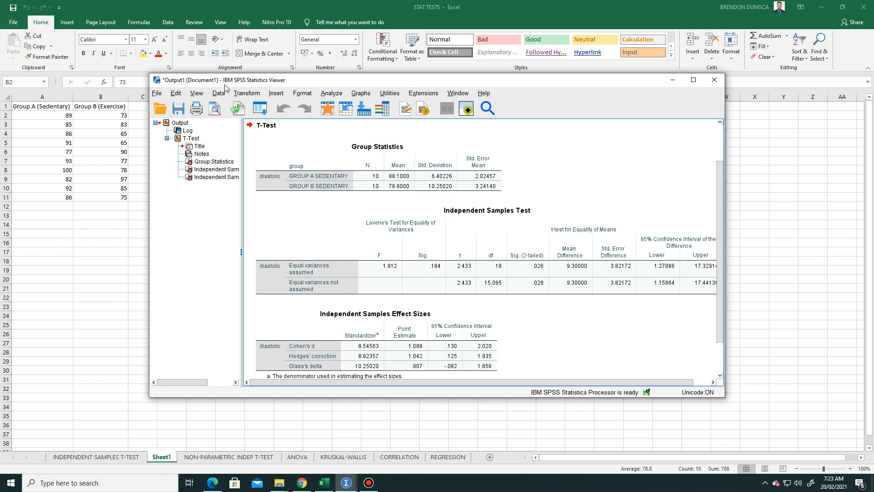
pyautogui.moveTo(311, 120)
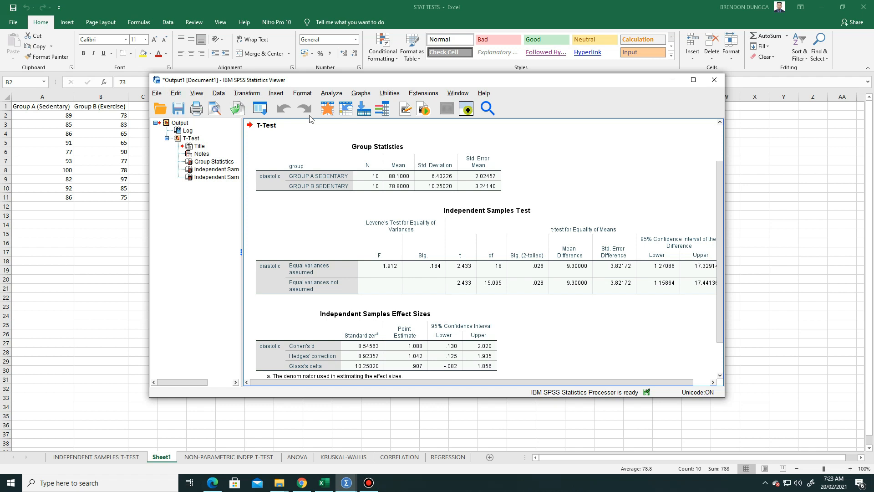
pyautogui.click(399, 154)
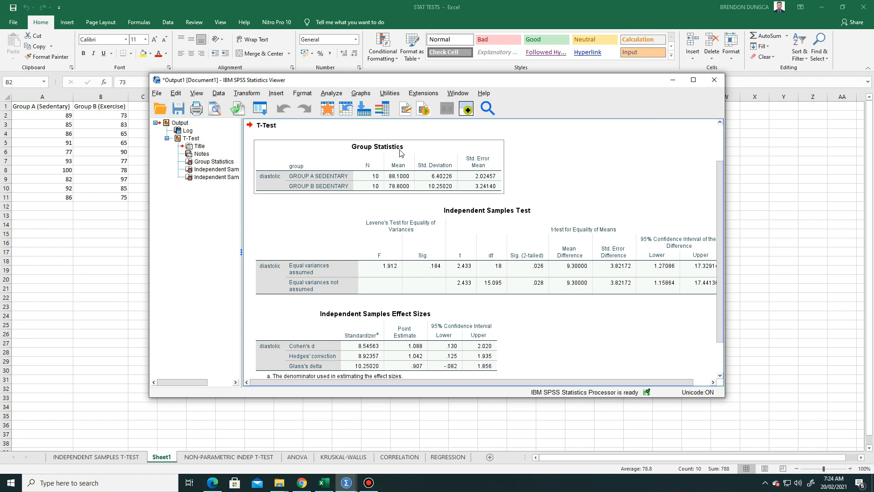
pyautogui.moveTo(392, 171)
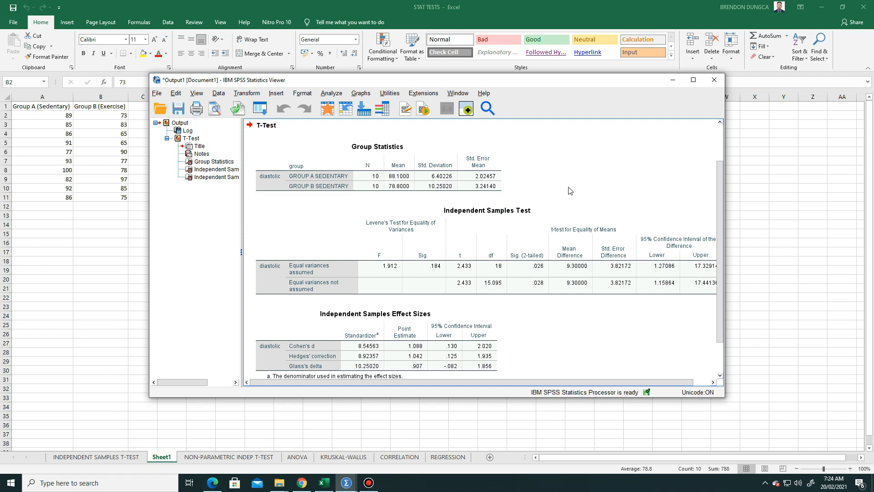
pyautogui.moveTo(472, 282)
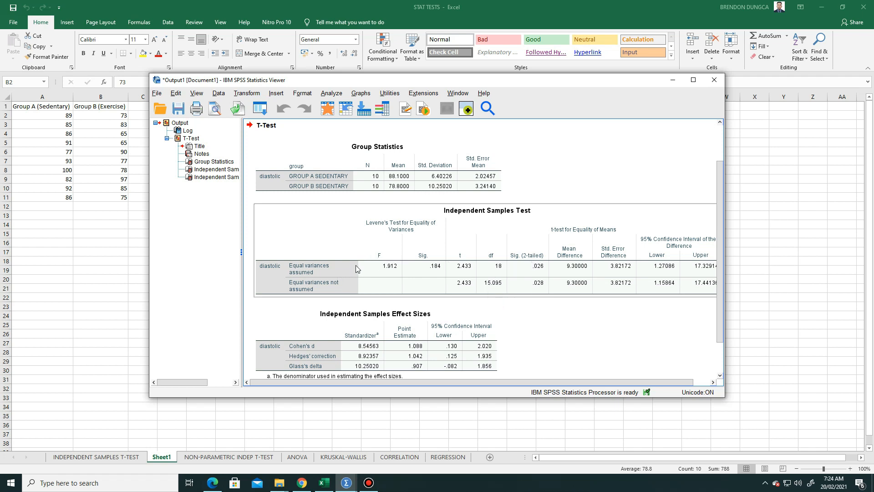
pyautogui.moveTo(393, 278)
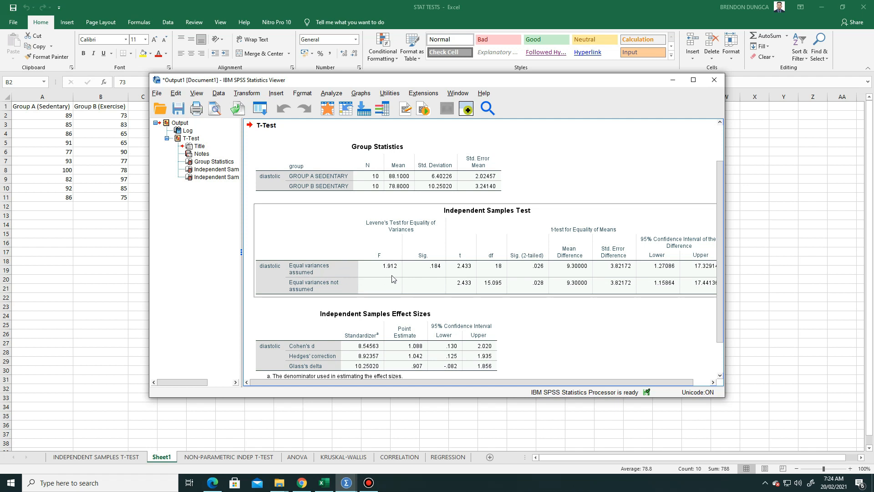
pyautogui.moveTo(392, 278)
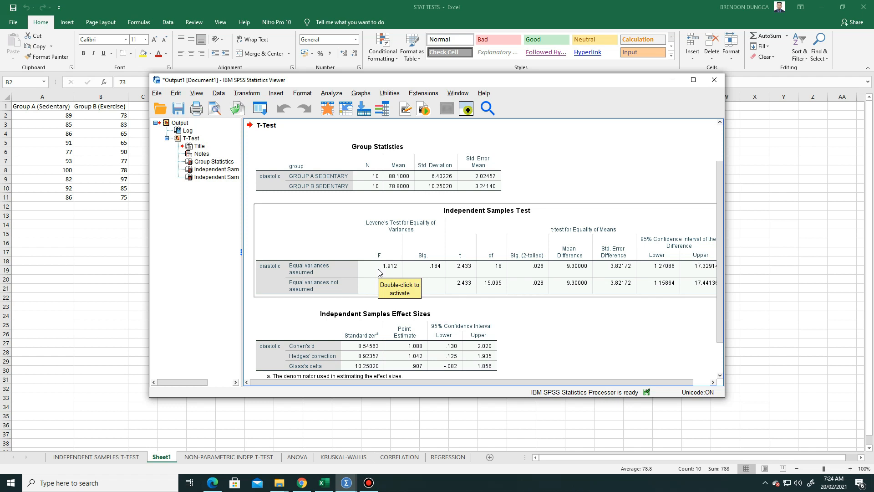
pyautogui.moveTo(379, 273)
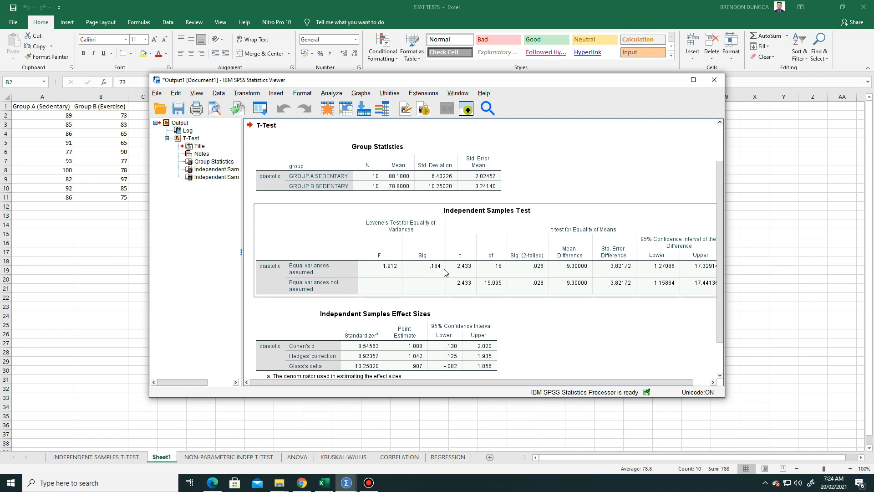
pyautogui.moveTo(539, 273)
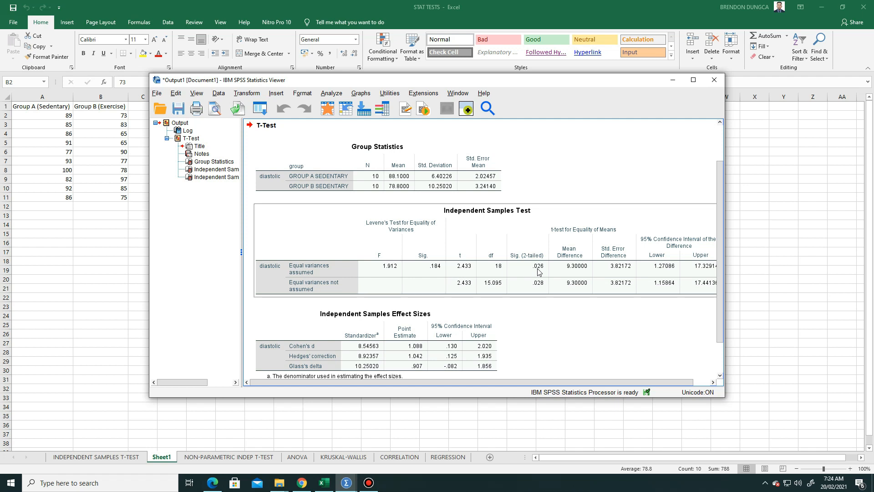
pyautogui.moveTo(539, 271)
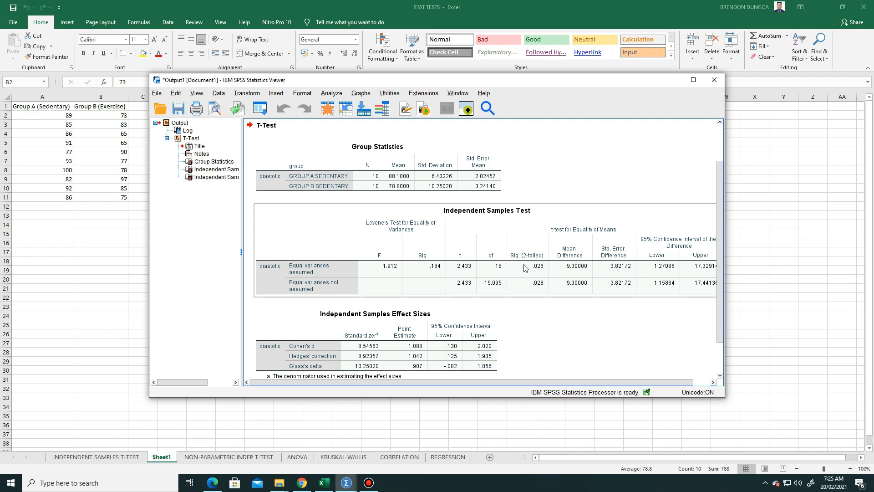
pyautogui.moveTo(479, 274)
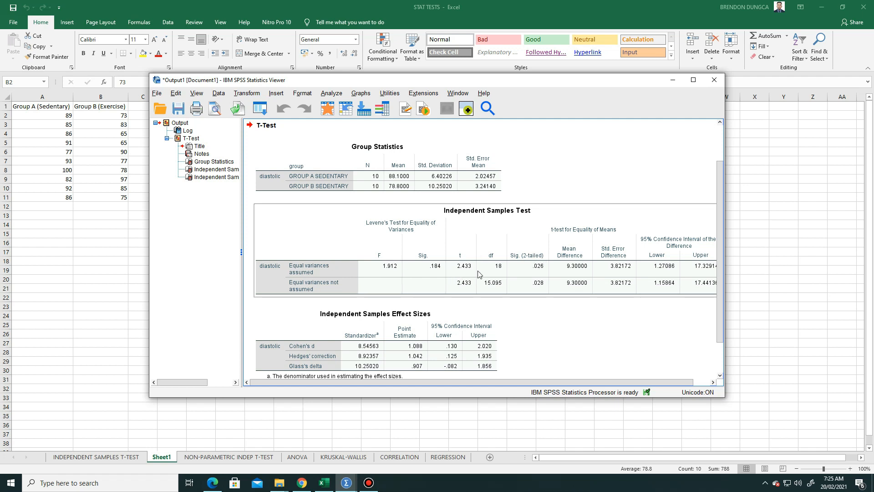
pyautogui.moveTo(528, 276)
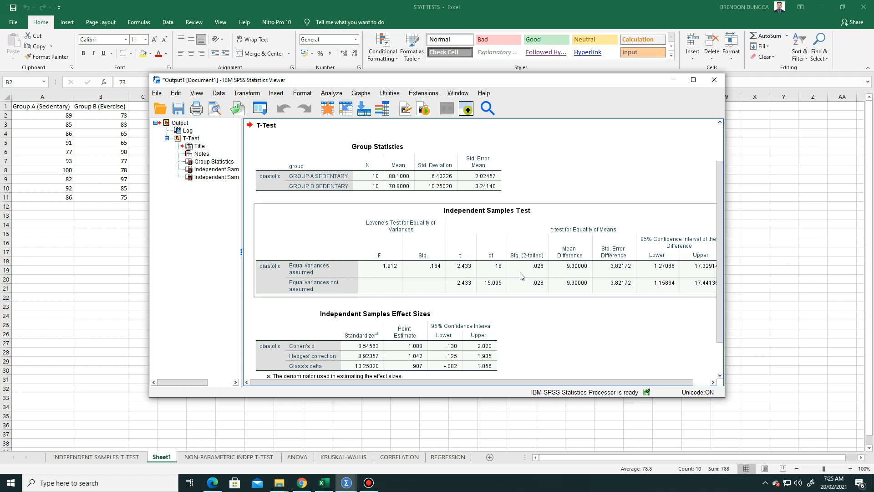
pyautogui.moveTo(520, 280)
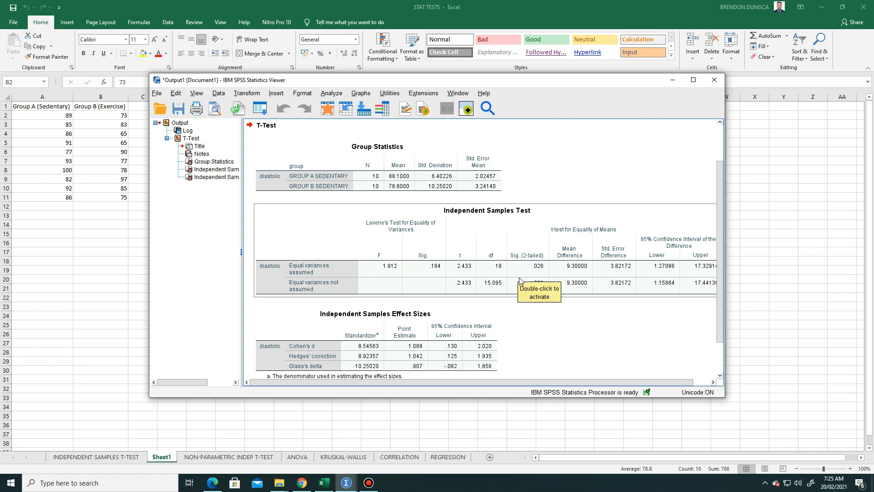
pyautogui.moveTo(568, 322)
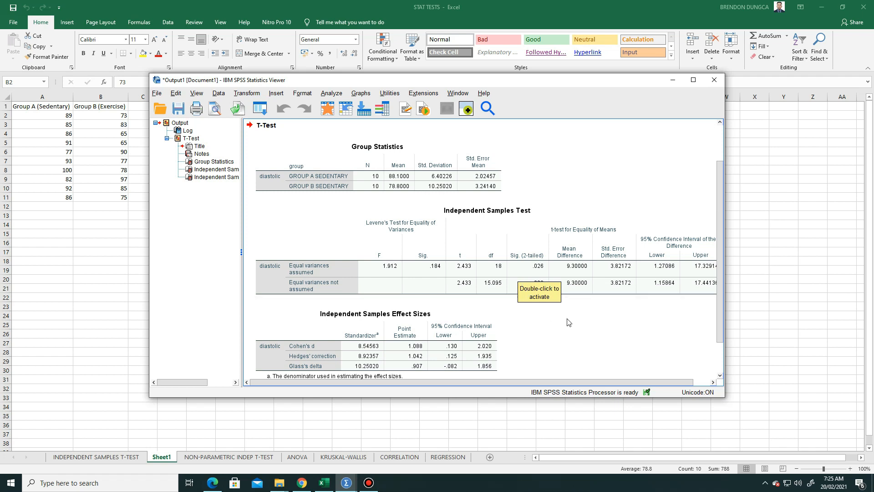
pyautogui.moveTo(720, 380)
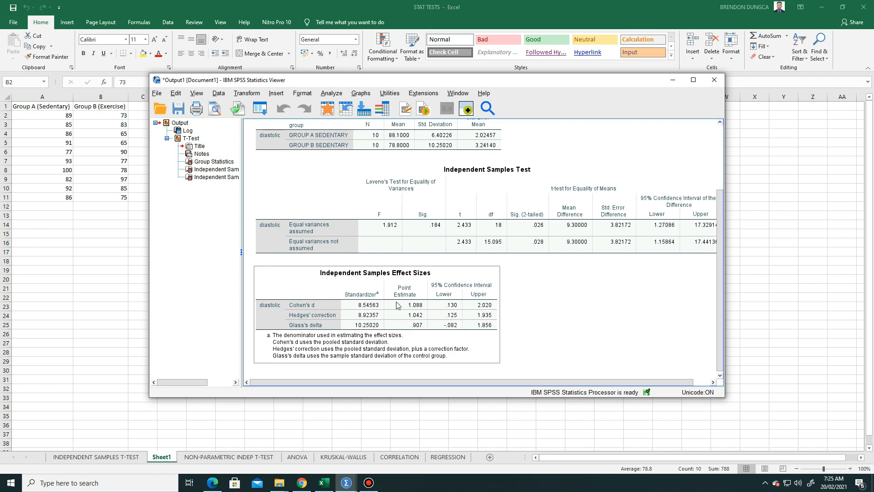
pyautogui.moveTo(450, 335)
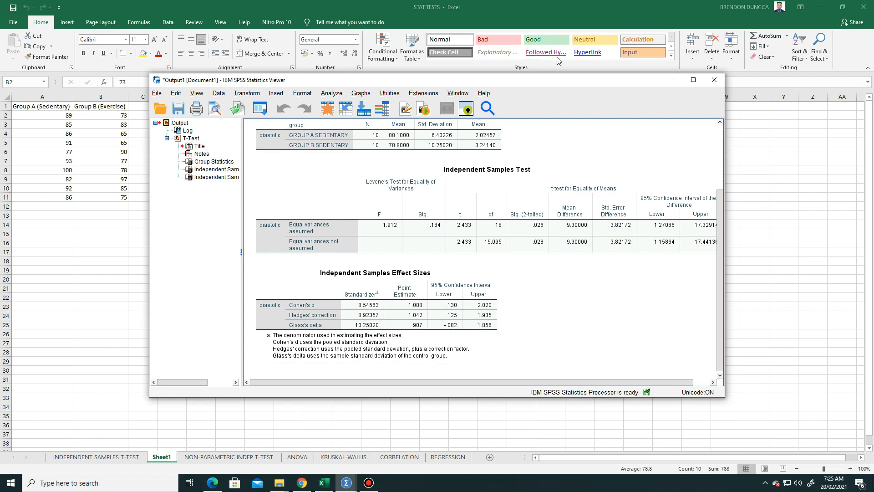
pyautogui.moveTo(626, 167)
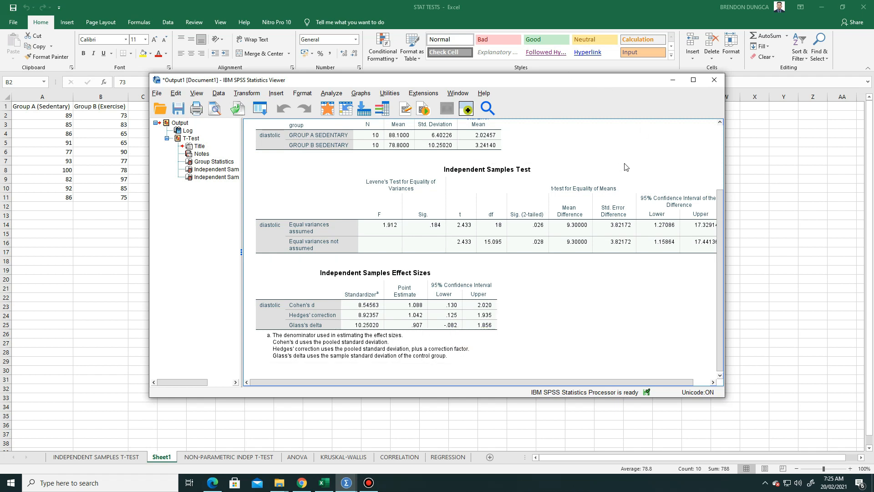